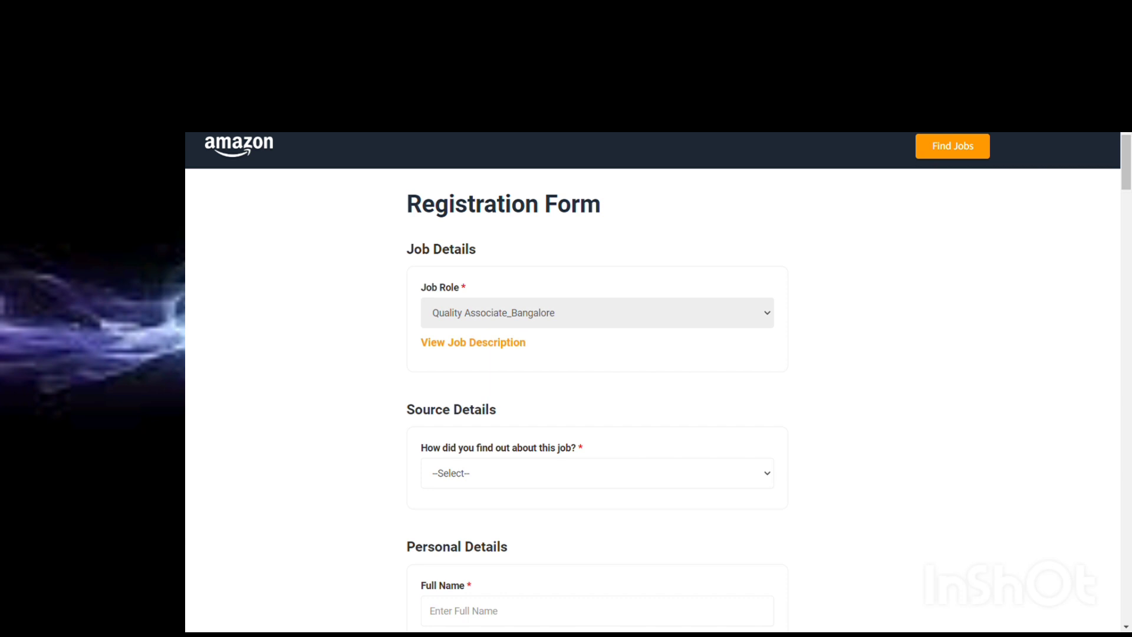
mouse_move(522, 368)
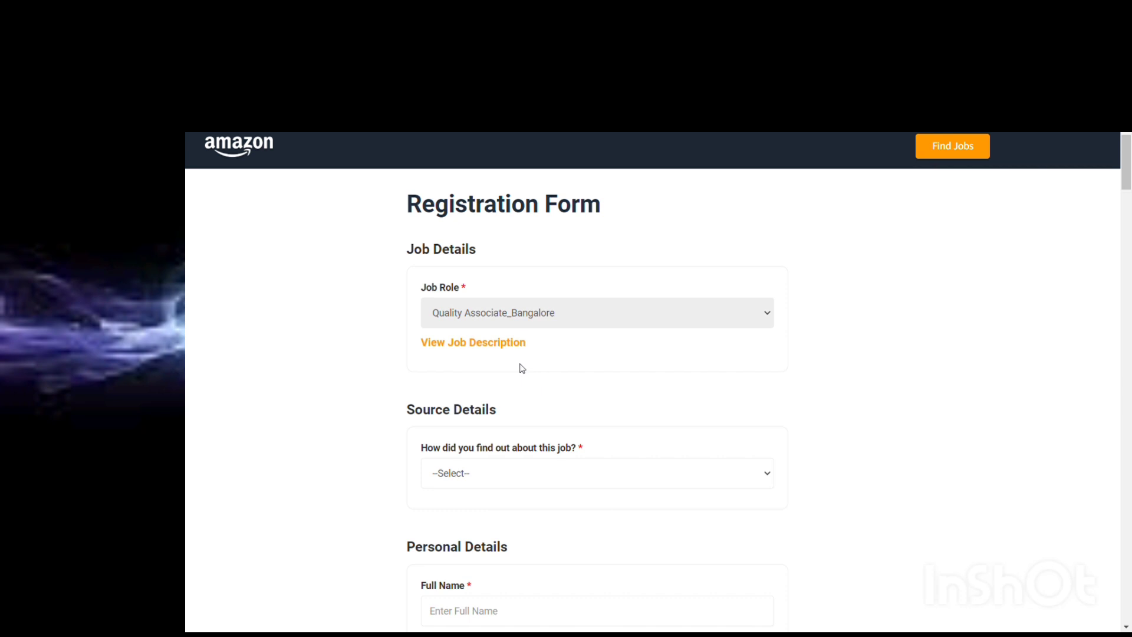
mouse_move(575, 353)
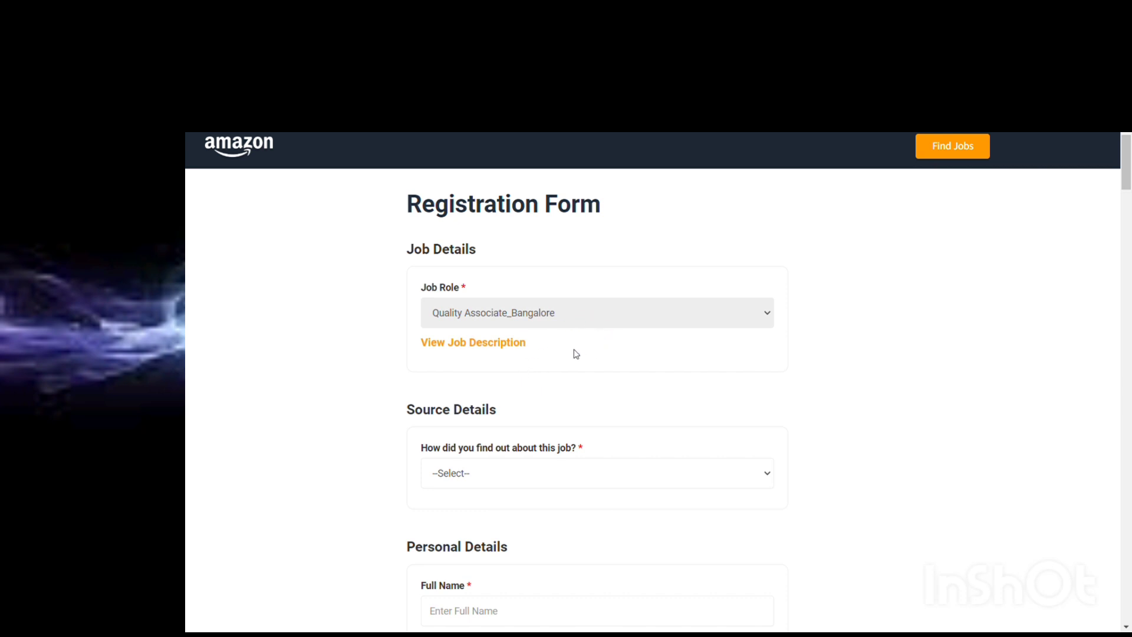
Open the Quality Associate_Bangalore job description and read its roles and qualifications.
click(473, 341)
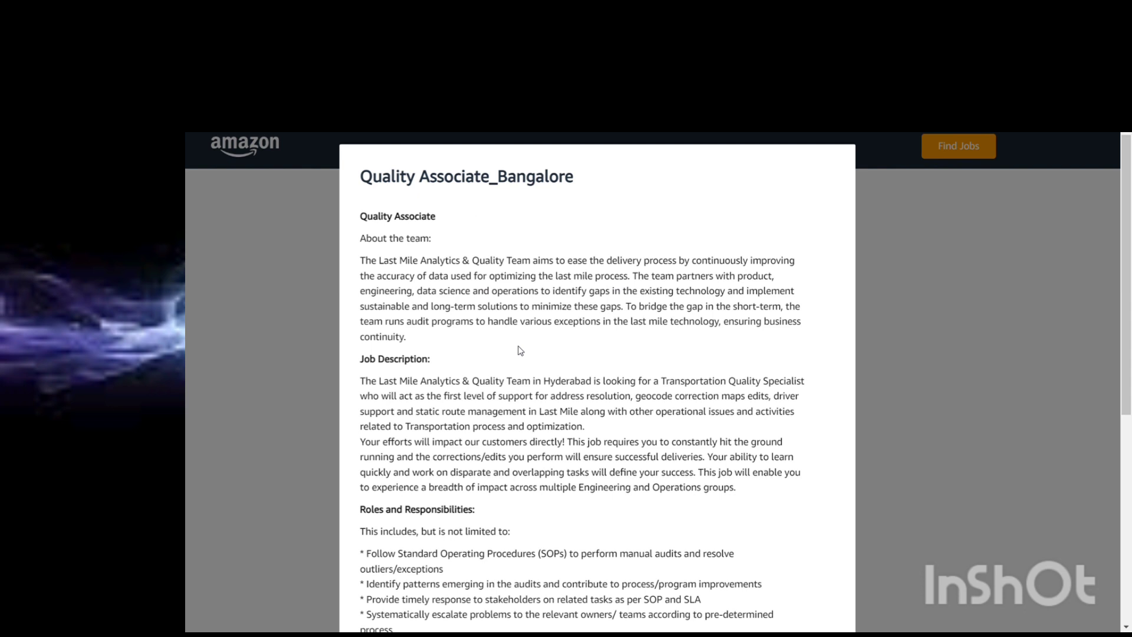
mouse_move(446, 363)
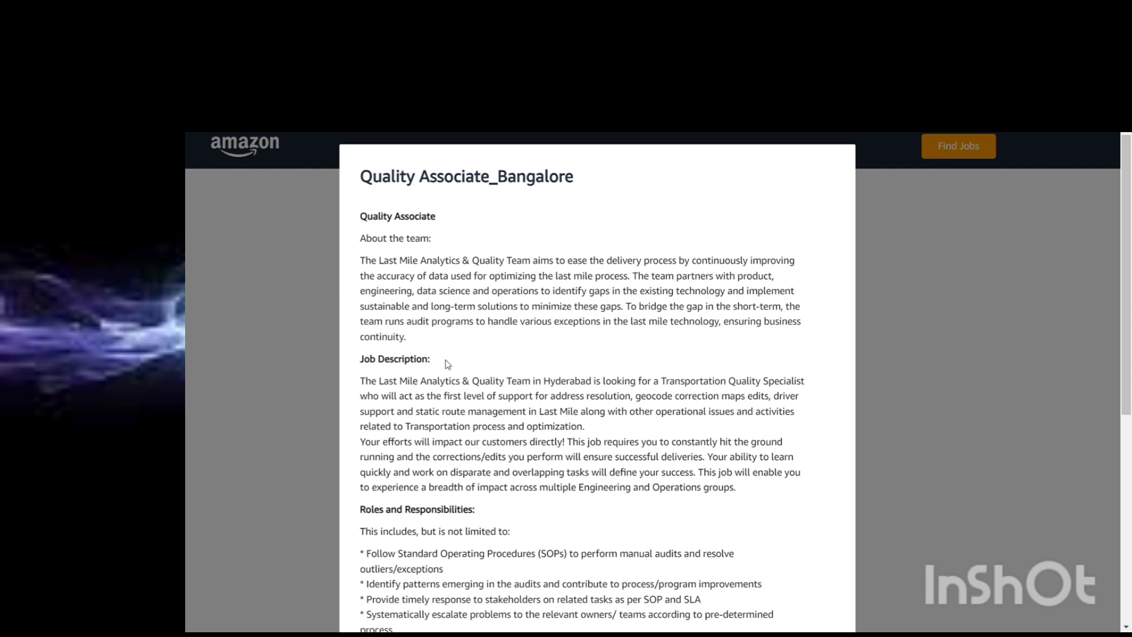
scroll(down, 3)
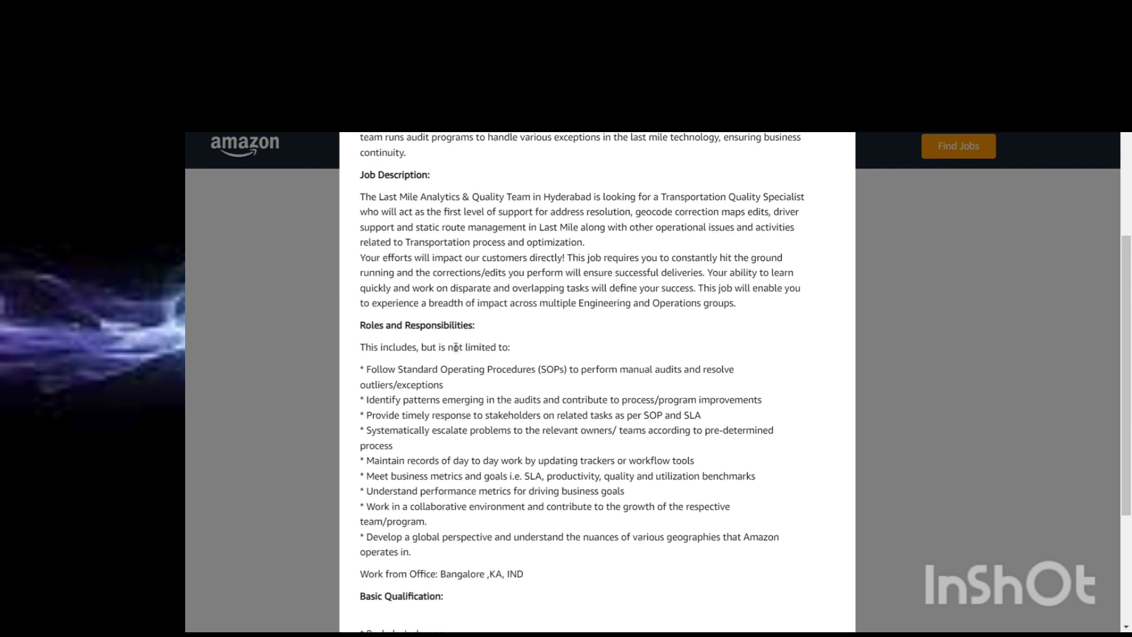
scroll(down, 3)
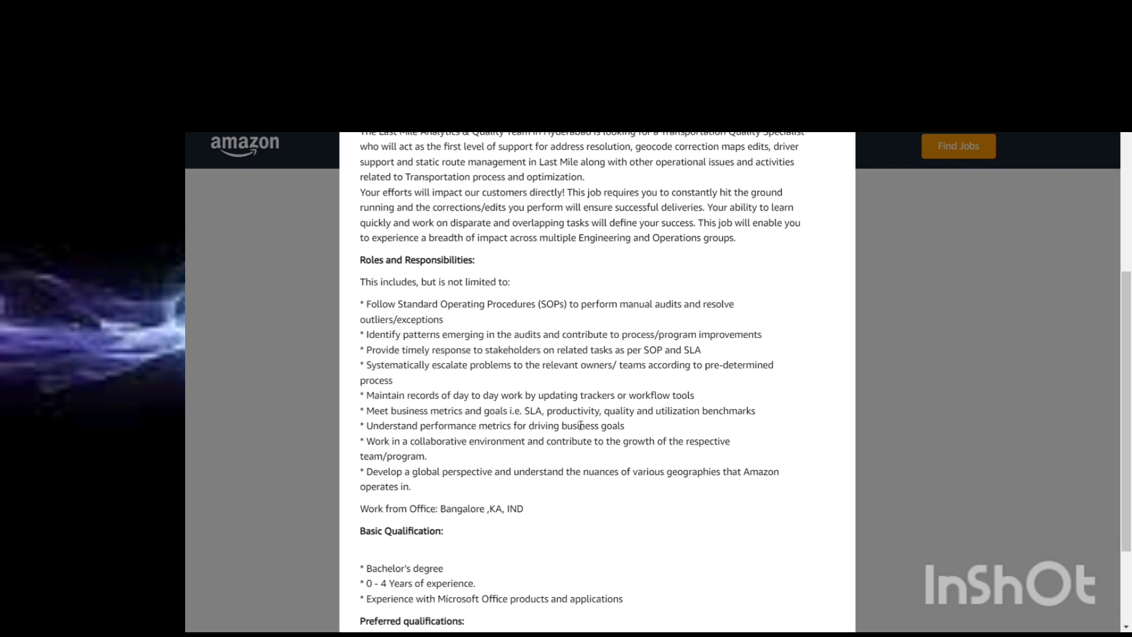
mouse_move(441, 251)
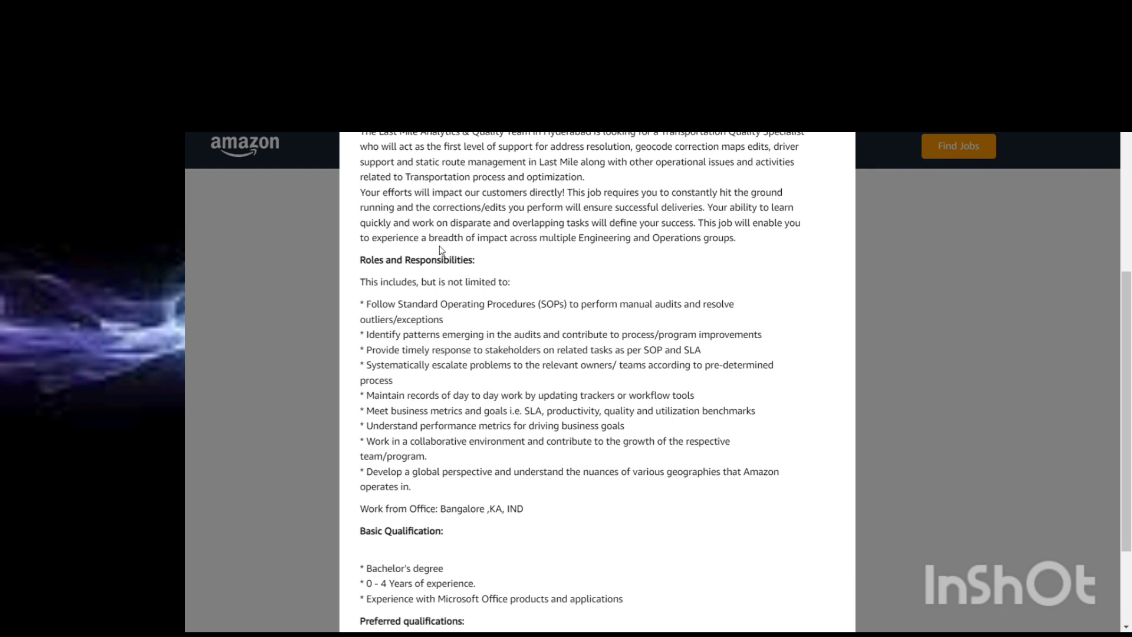
scroll(down, 3)
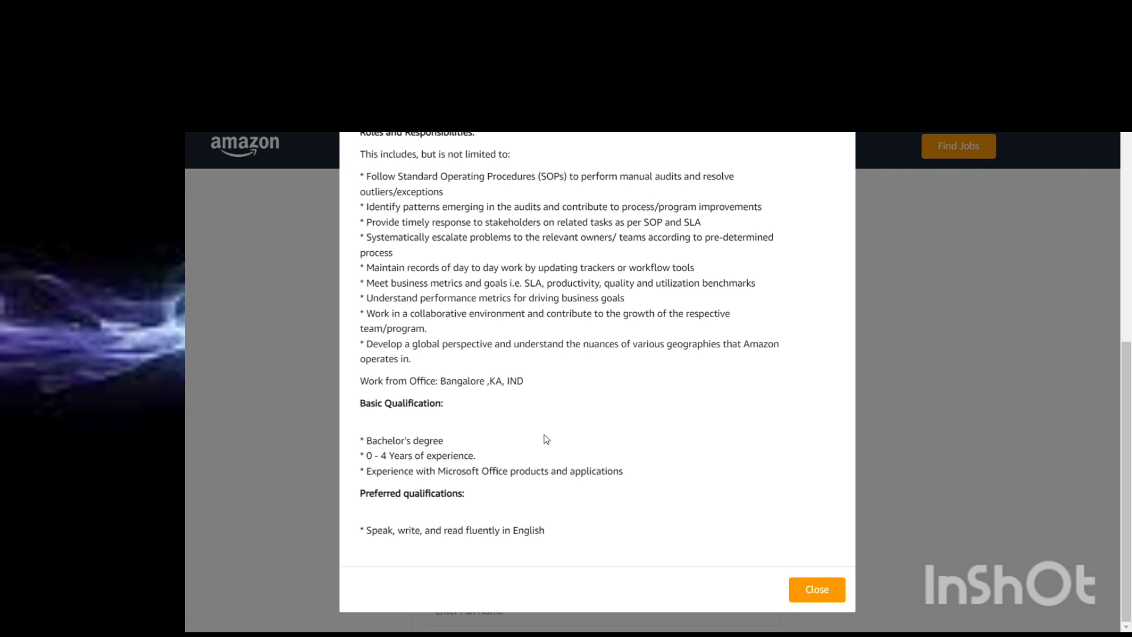
mouse_move(399, 446)
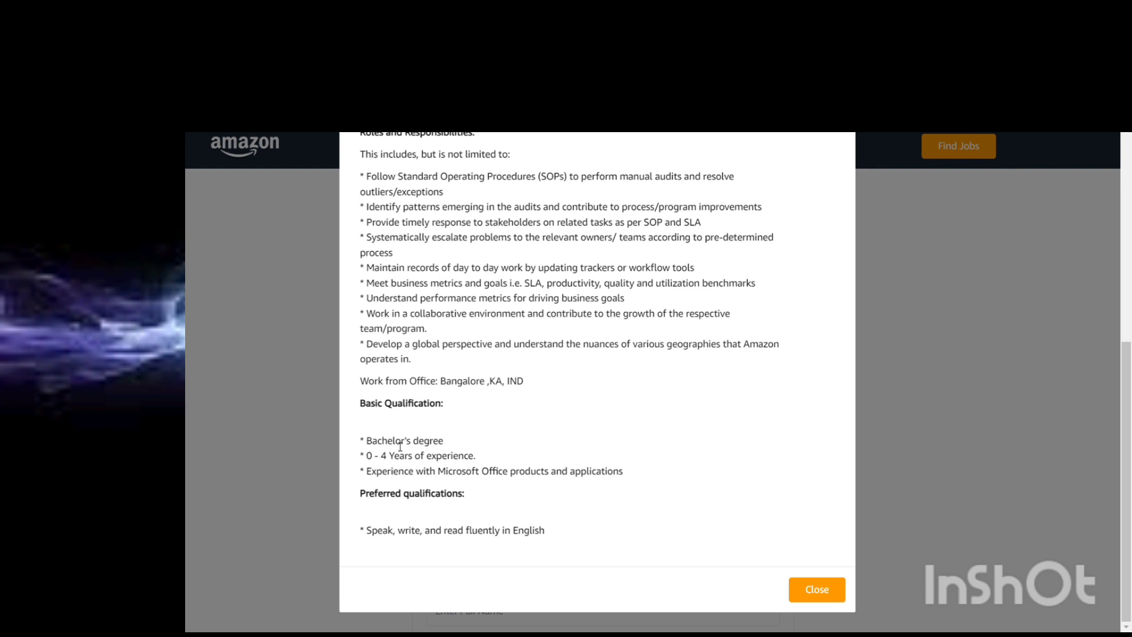
mouse_move(464, 542)
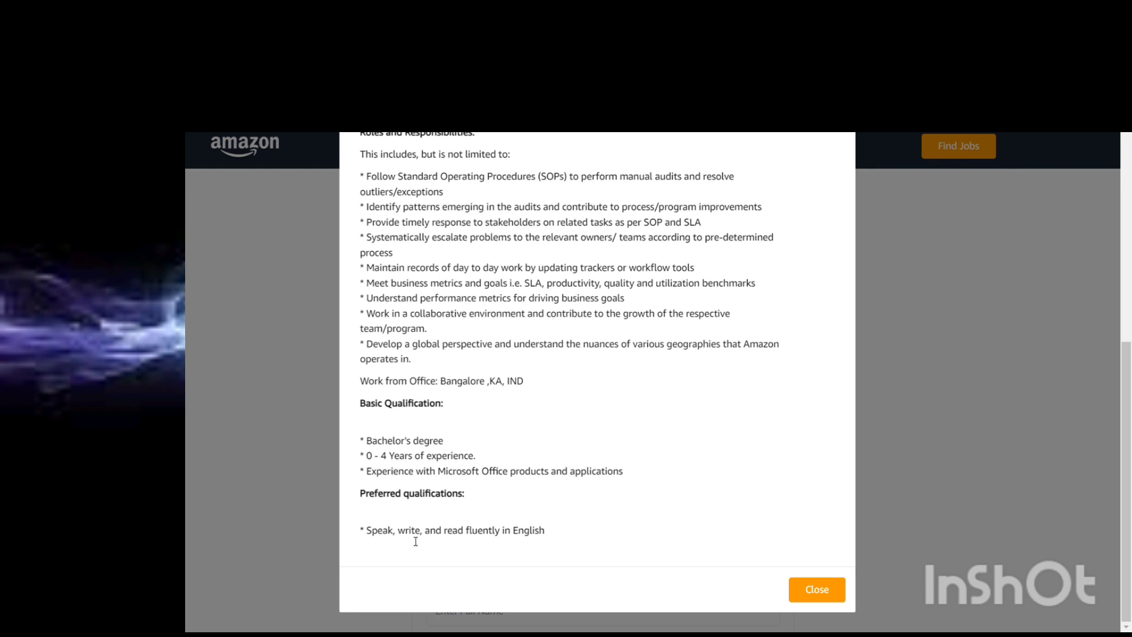
mouse_move(388, 557)
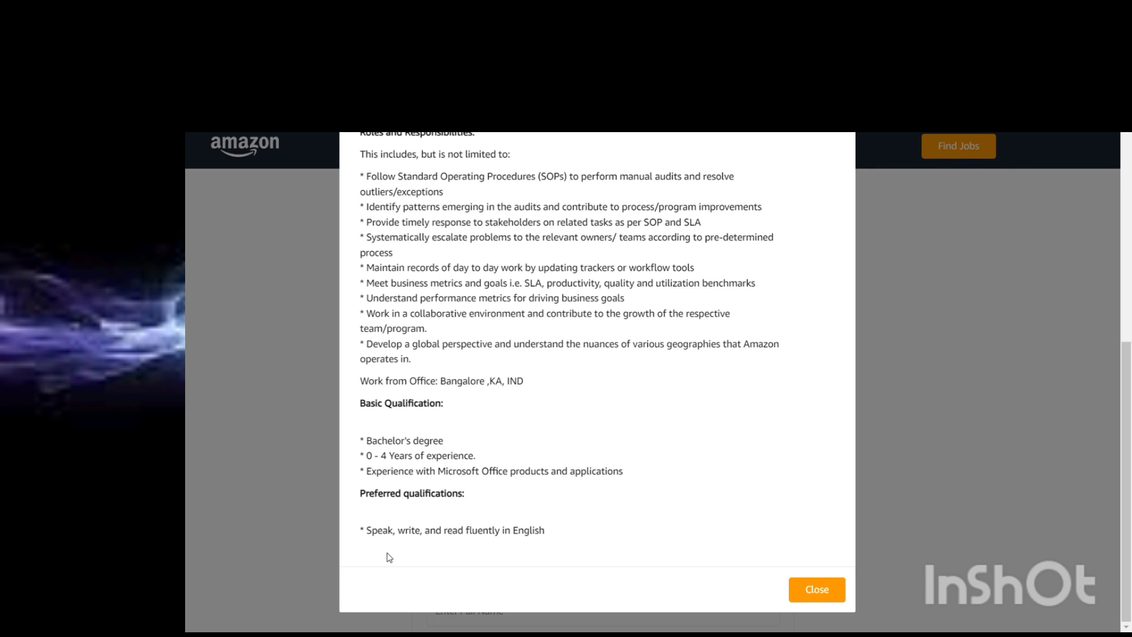
scroll(up, 3)
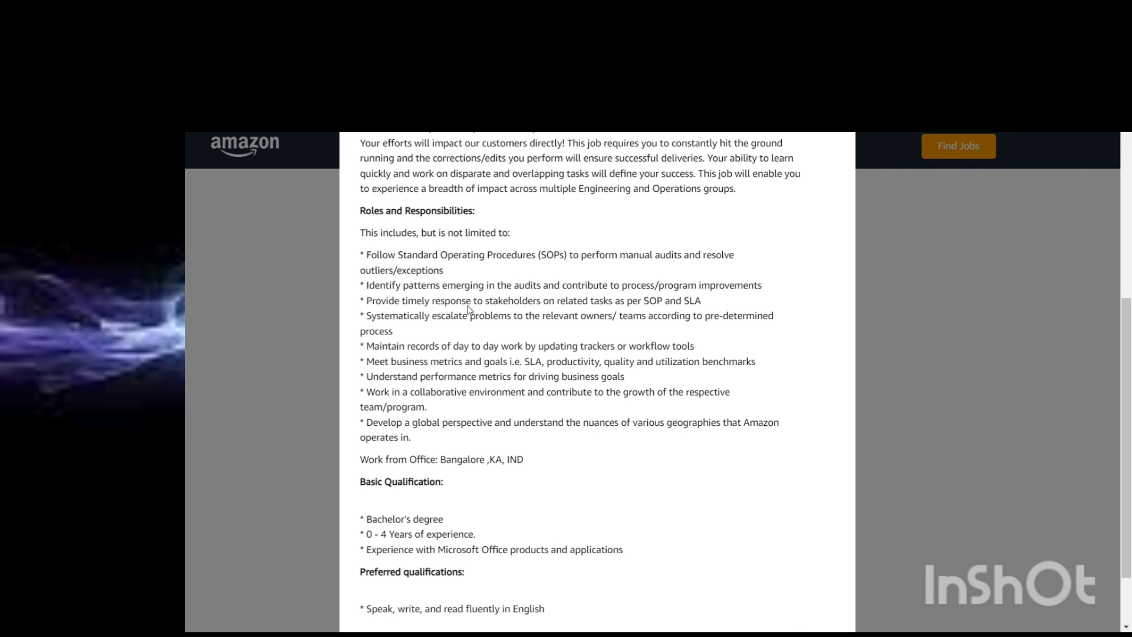
mouse_move(527, 273)
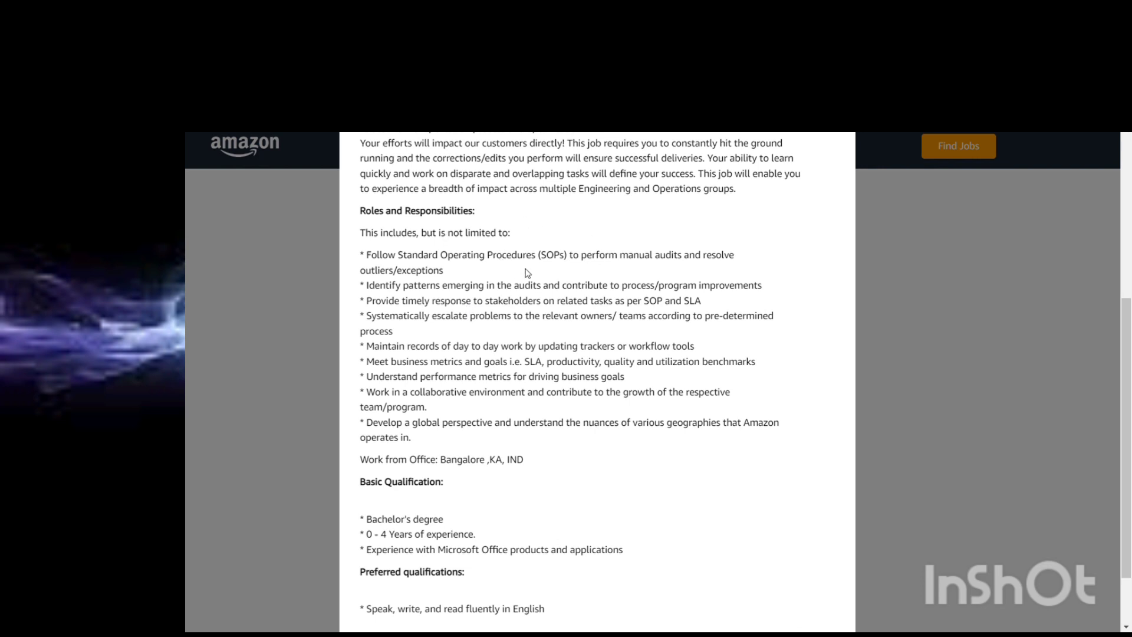
mouse_move(478, 517)
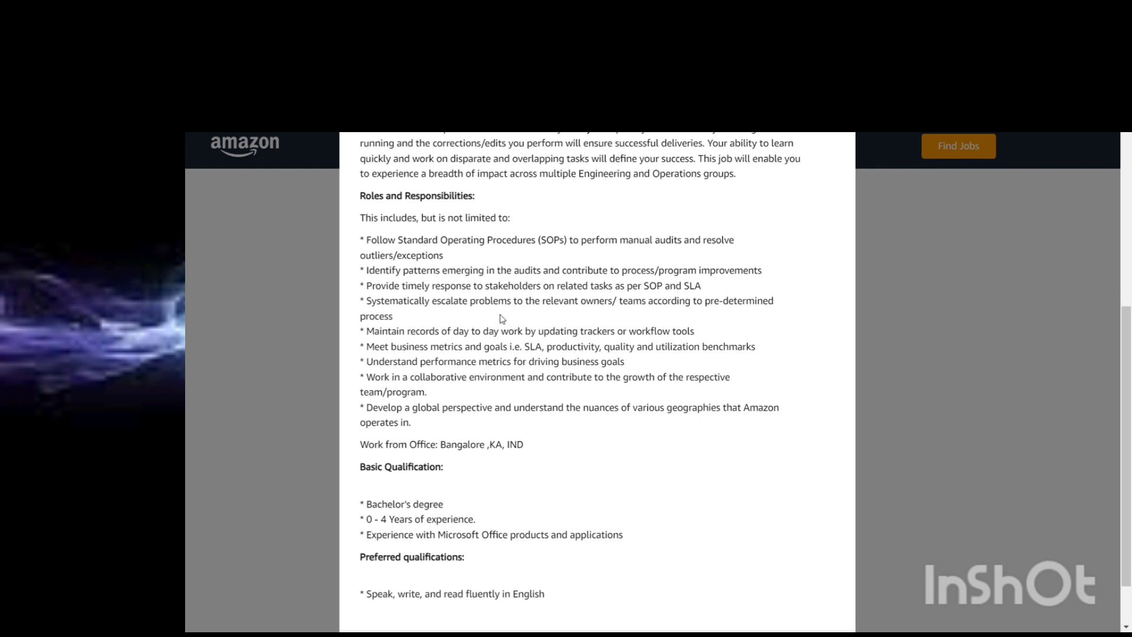
mouse_move(511, 361)
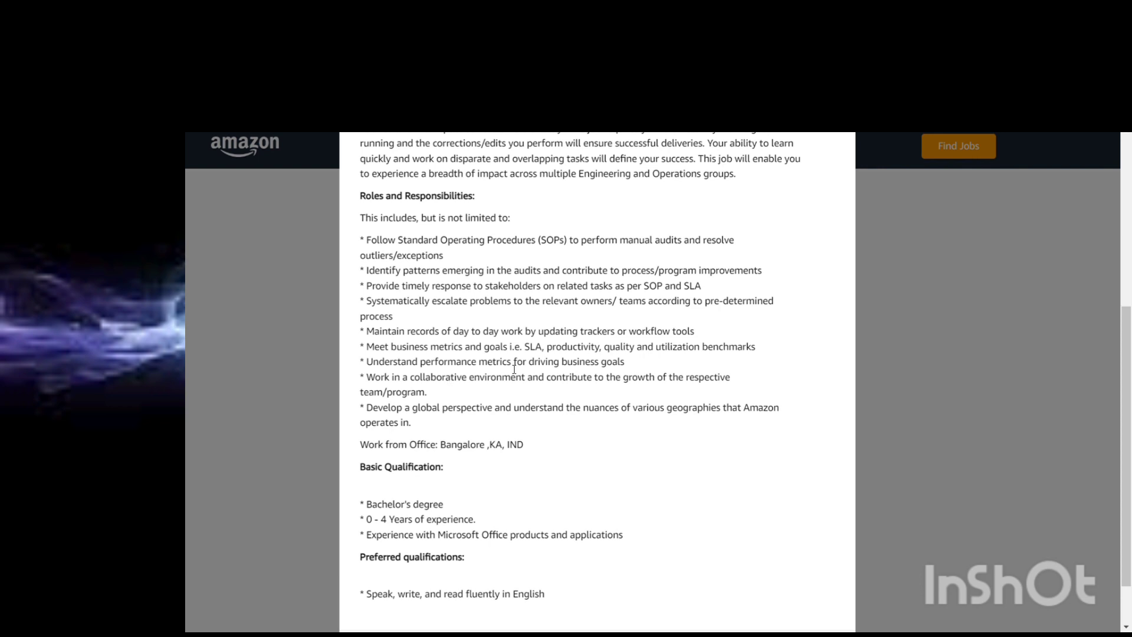
mouse_move(472, 194)
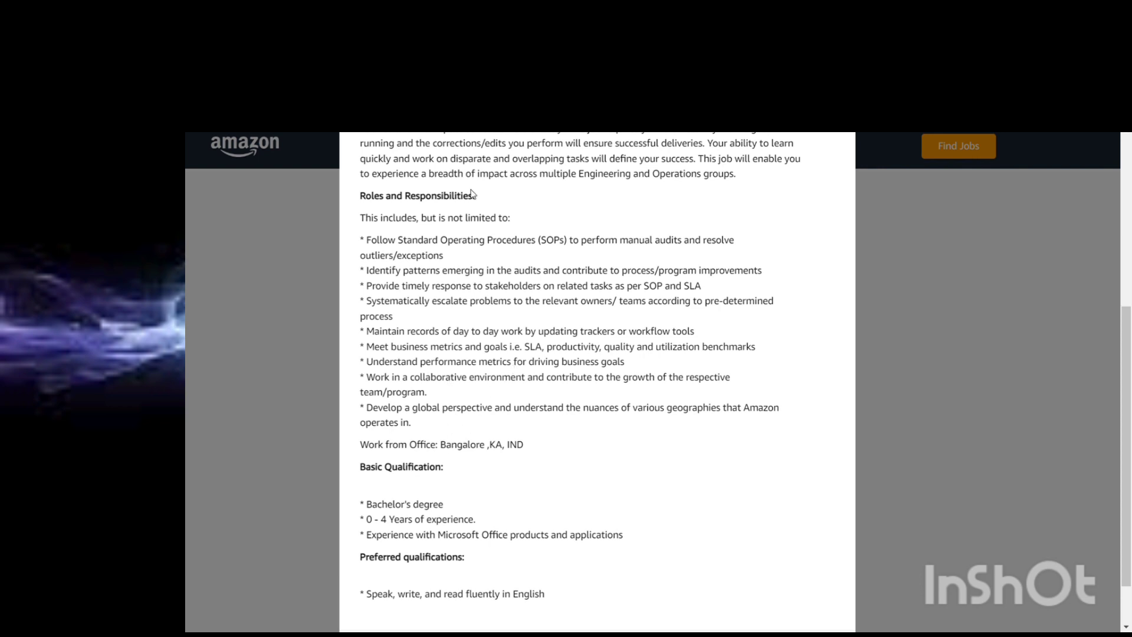
scroll(down, 3)
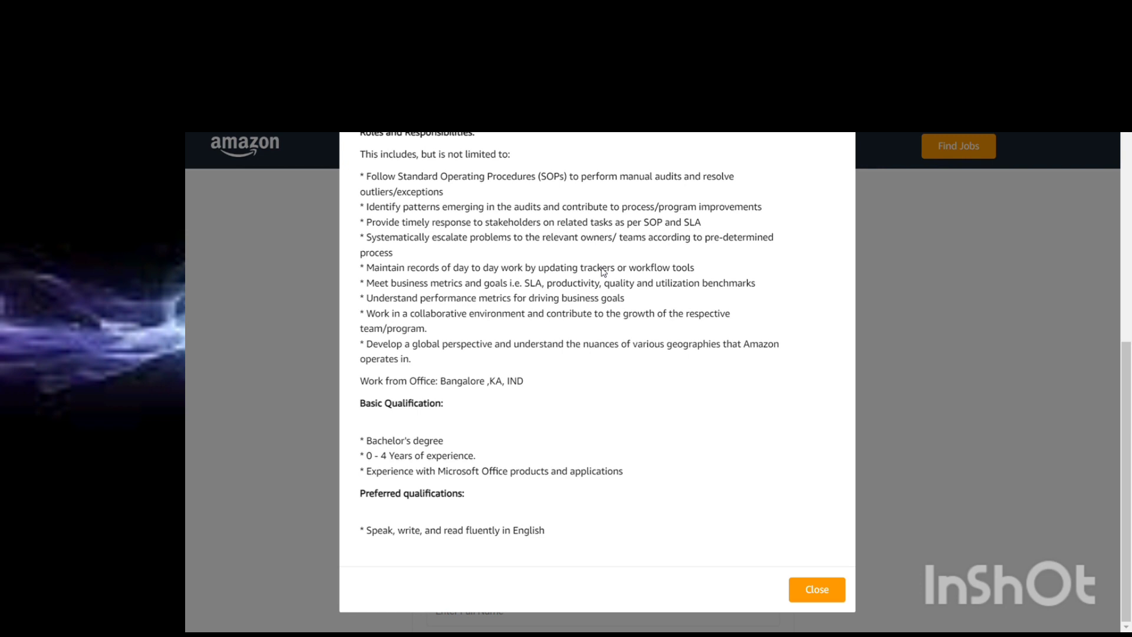
Open the Software Engineering AMTS posting and scroll just past the Apply button.
click(816, 589)
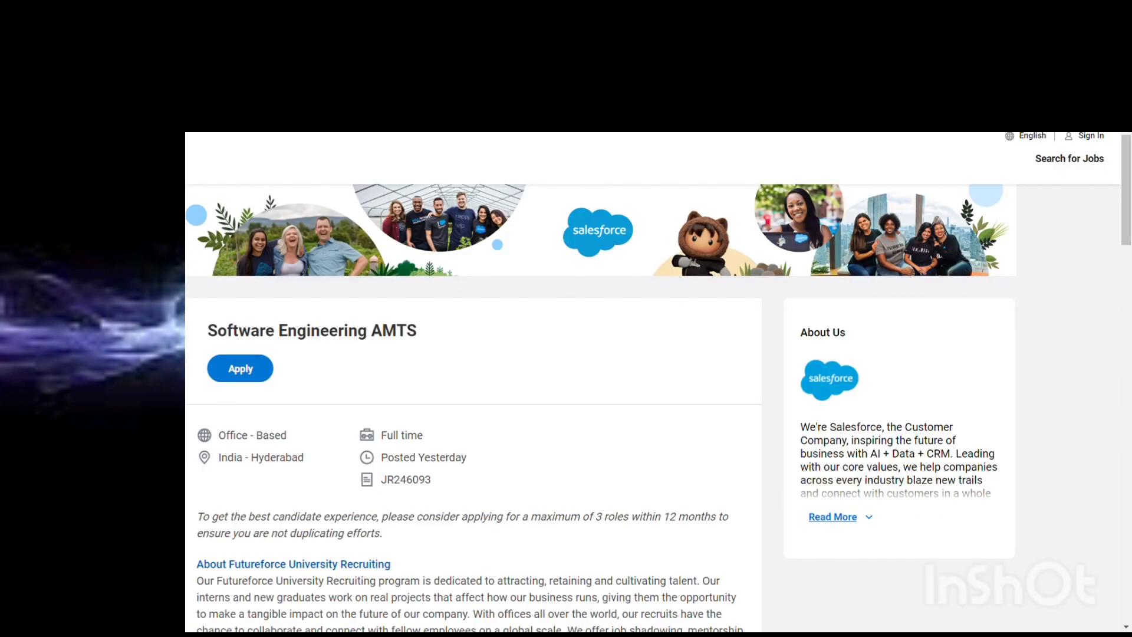
mouse_move(264, 226)
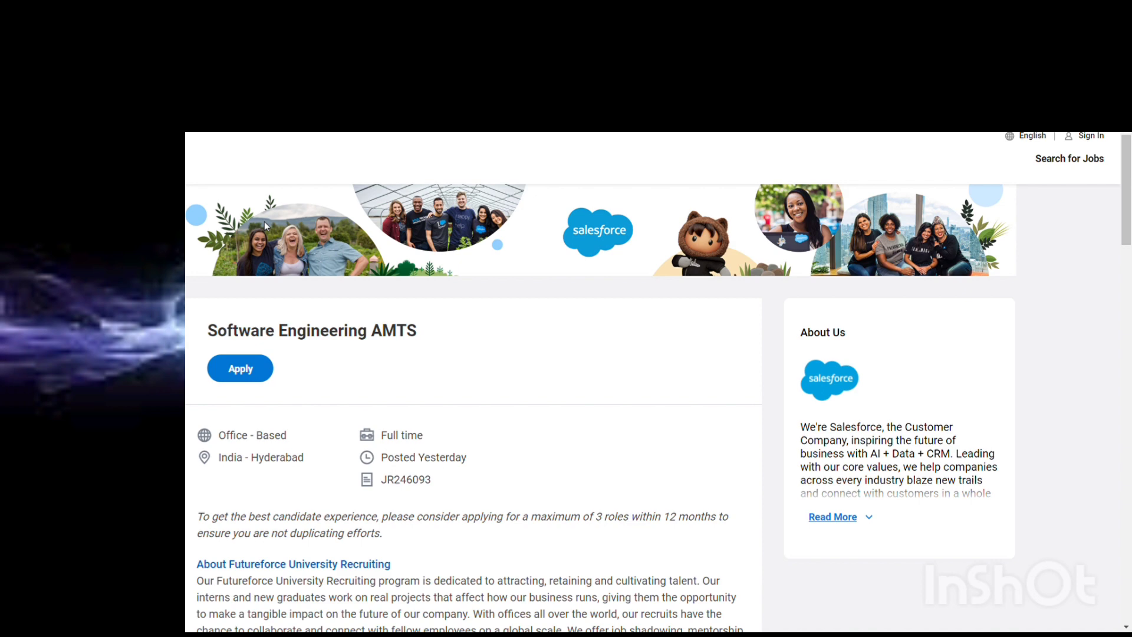
scroll(down, 3)
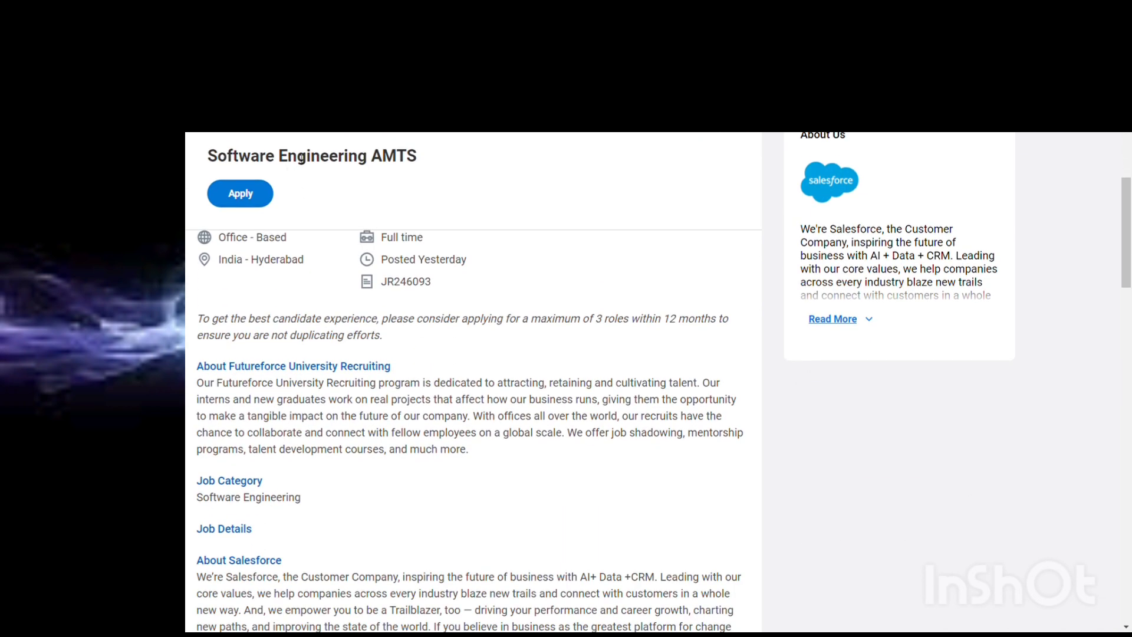
scroll(down, 3)
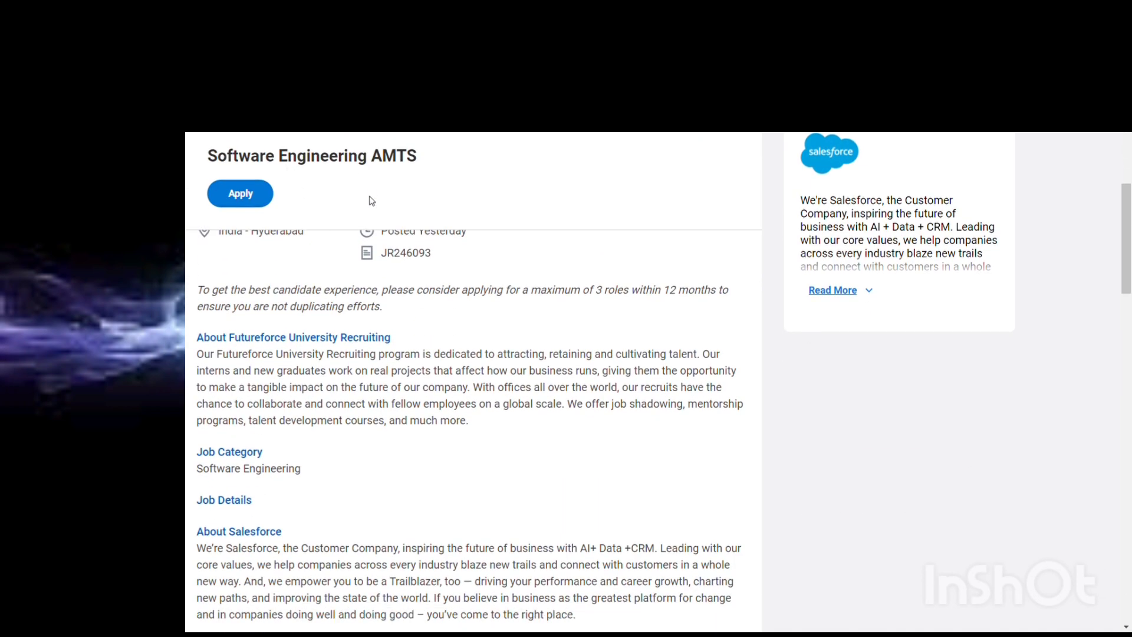
scroll(up, 3)
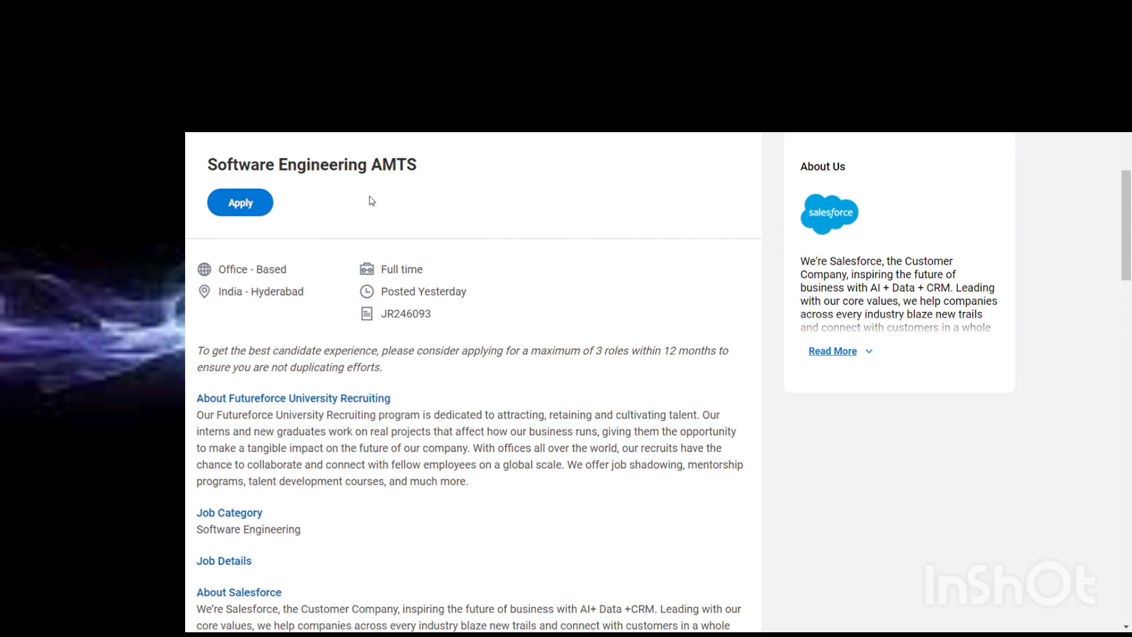
scroll(down, 3)
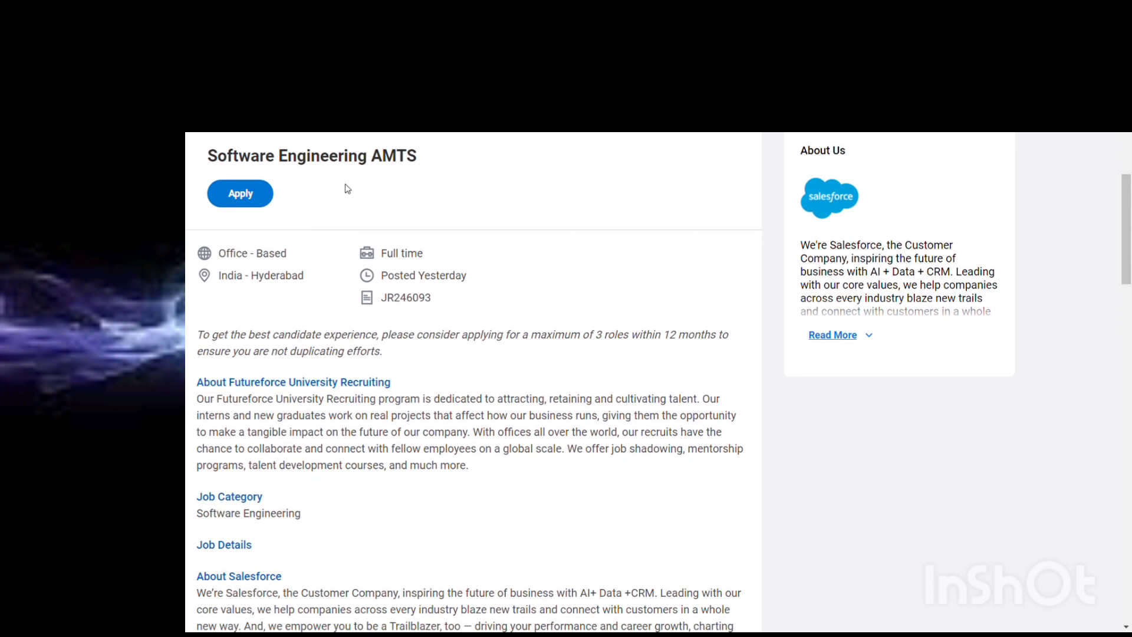
mouse_move(421, 213)
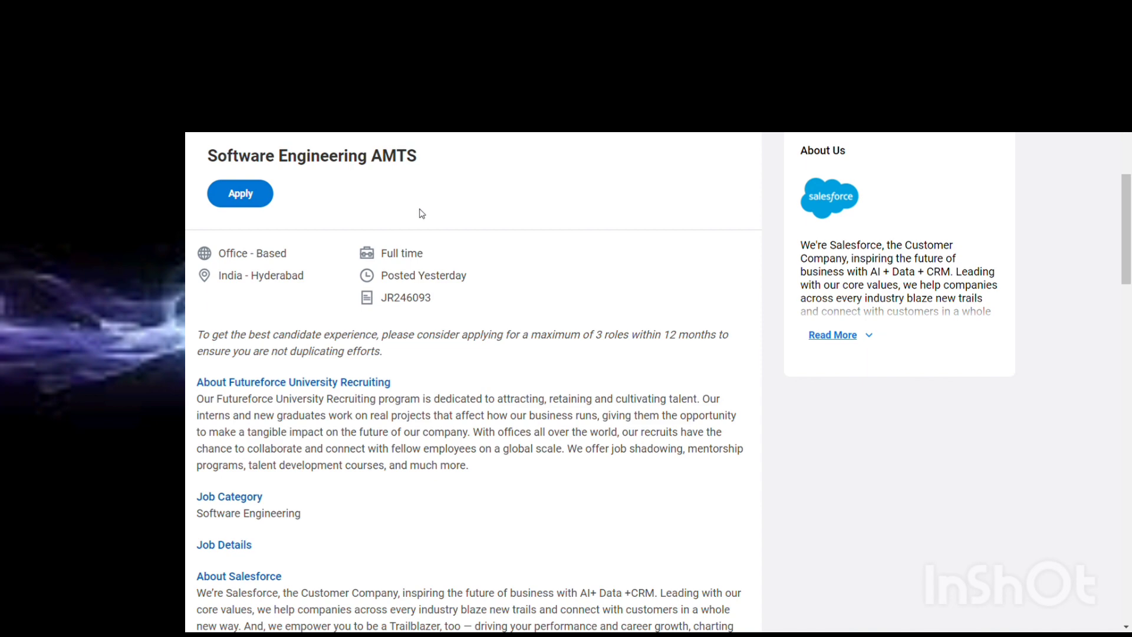
scroll(down, 3)
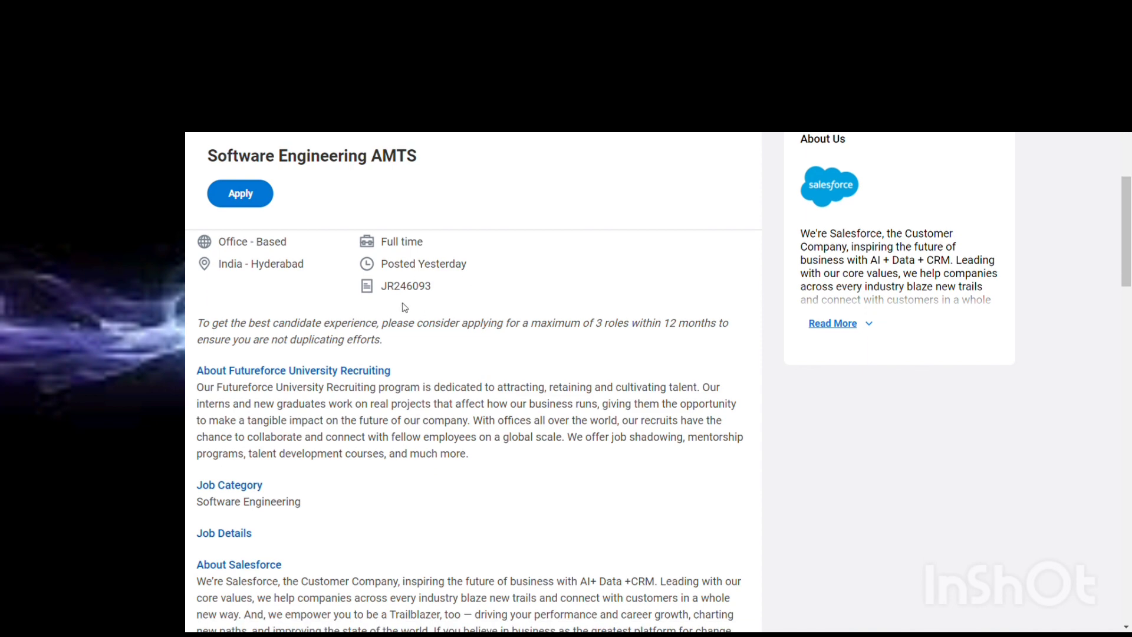
Scroll the AMTS posting through Job Duties, Required and Desired Skills to the Posting Statement.
scroll(down, 3)
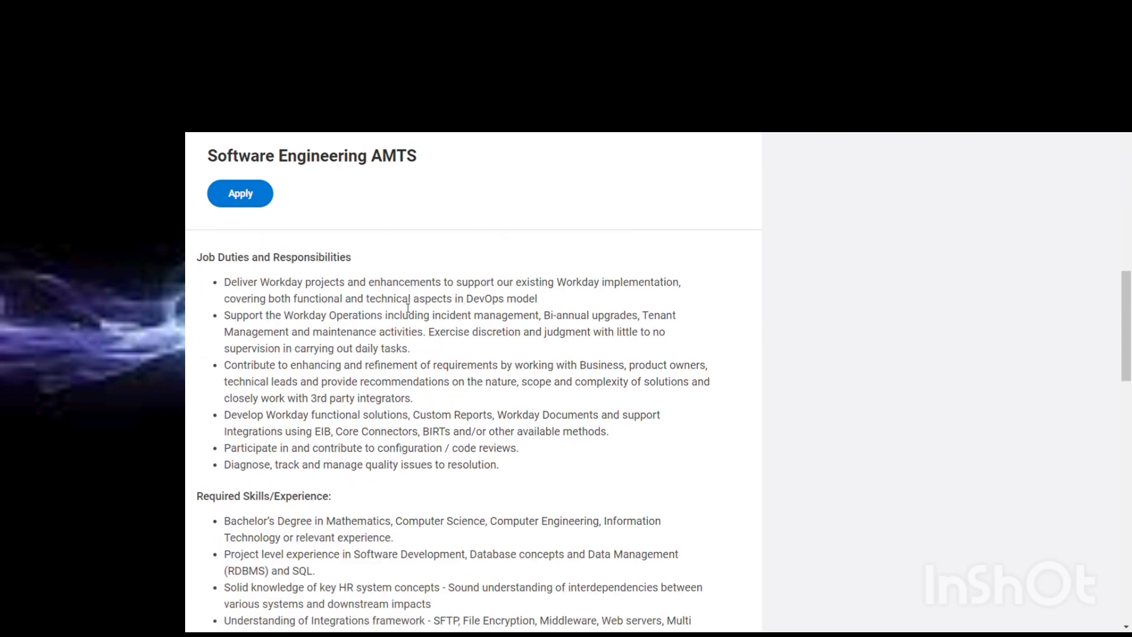
scroll(down, 3)
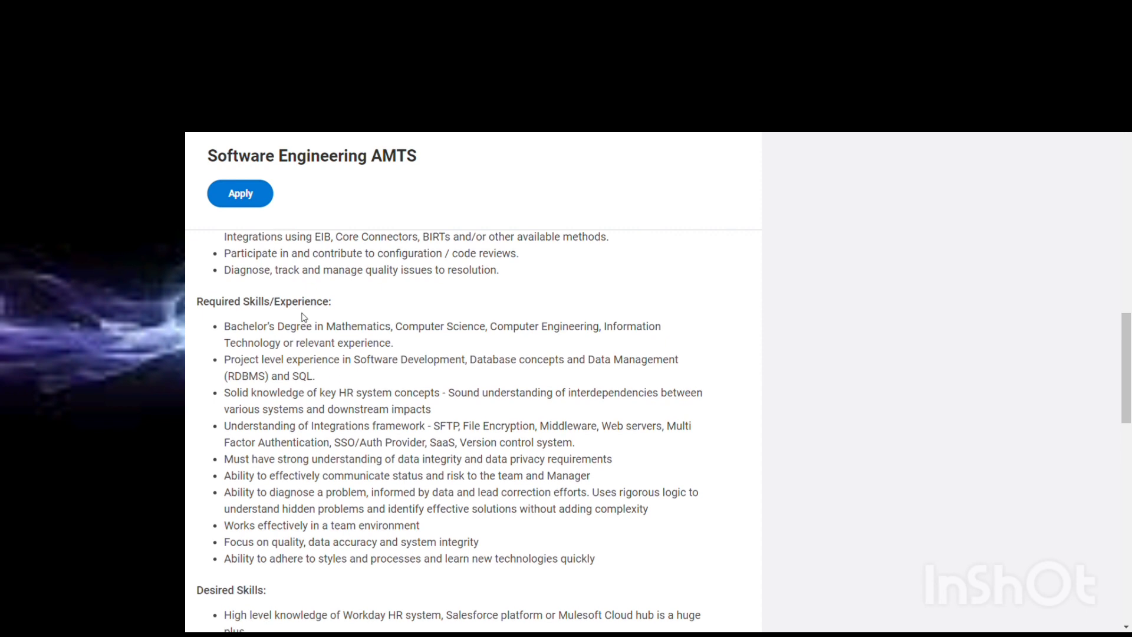
mouse_move(549, 336)
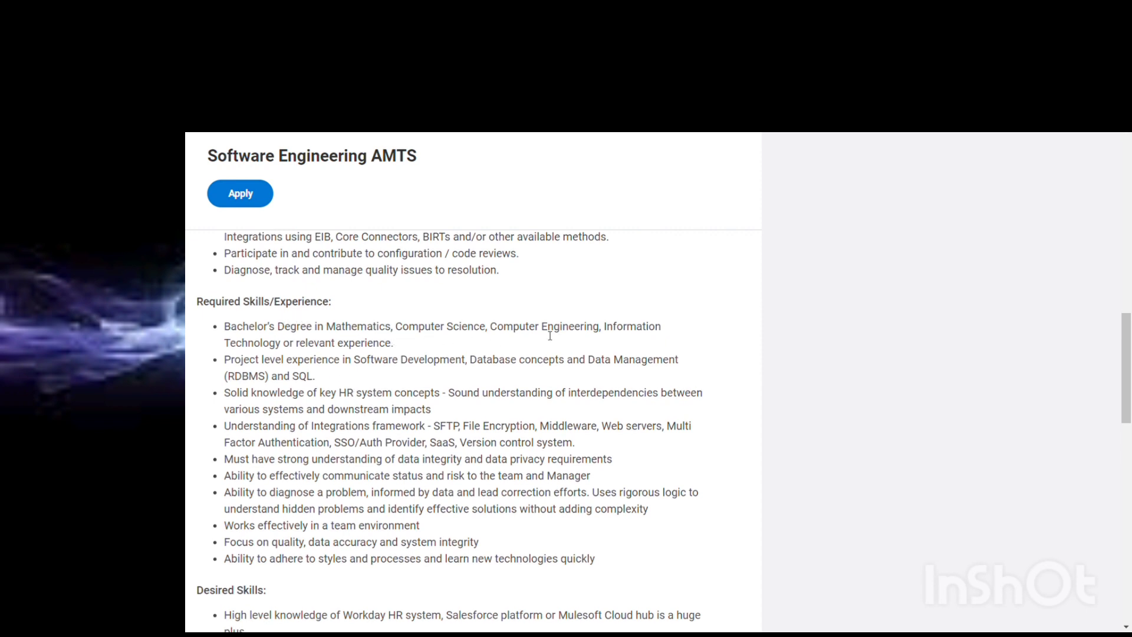
mouse_move(267, 370)
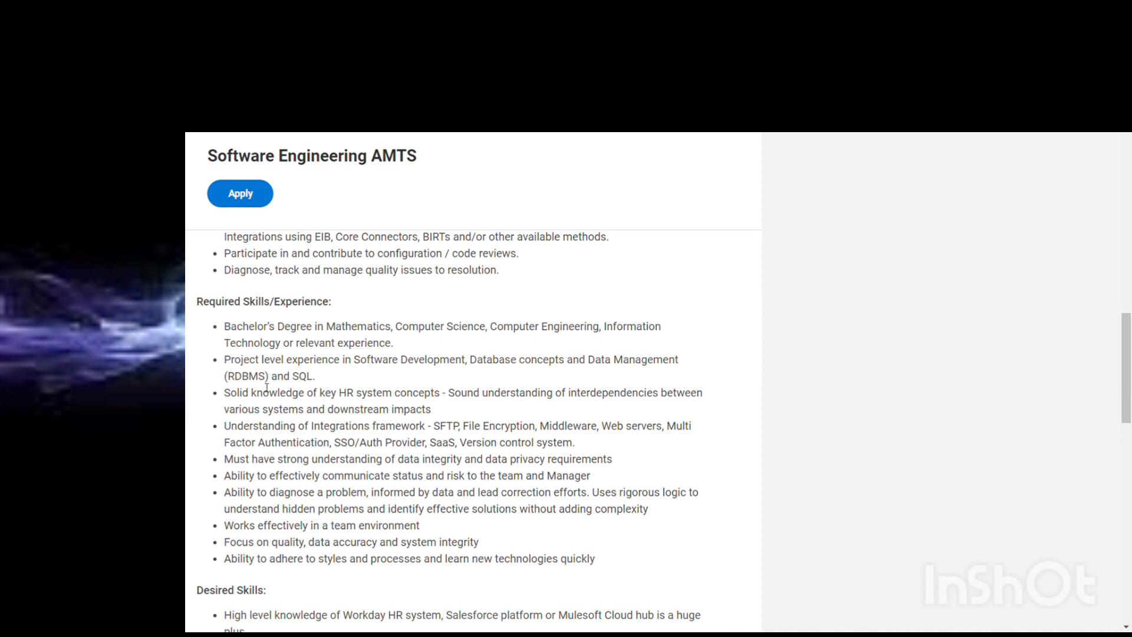
mouse_move(575, 218)
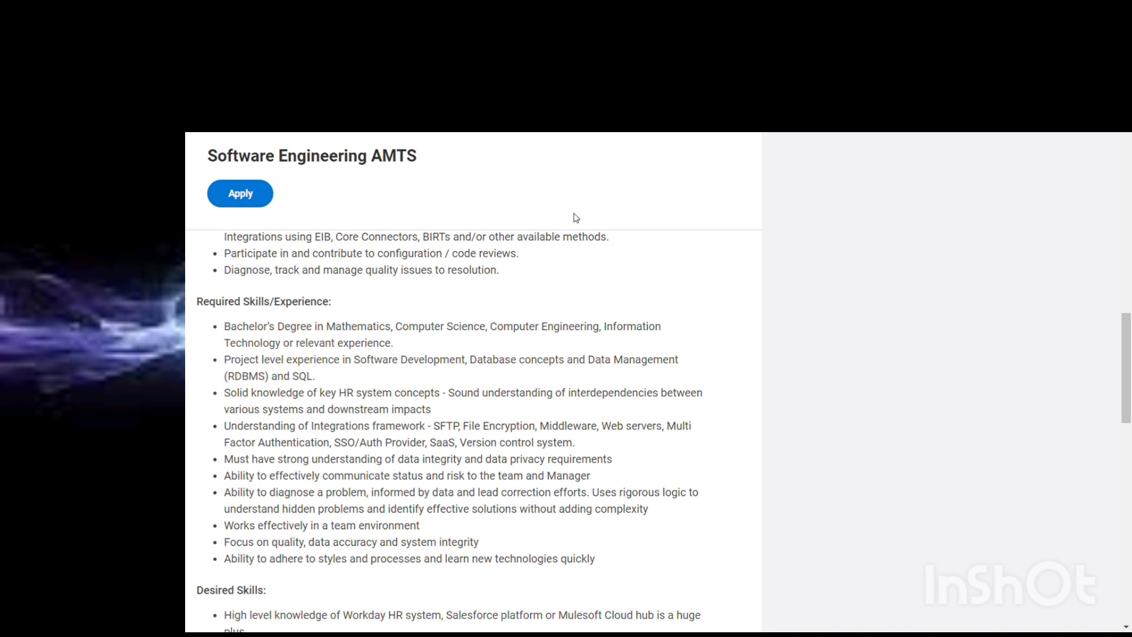
mouse_move(296, 401)
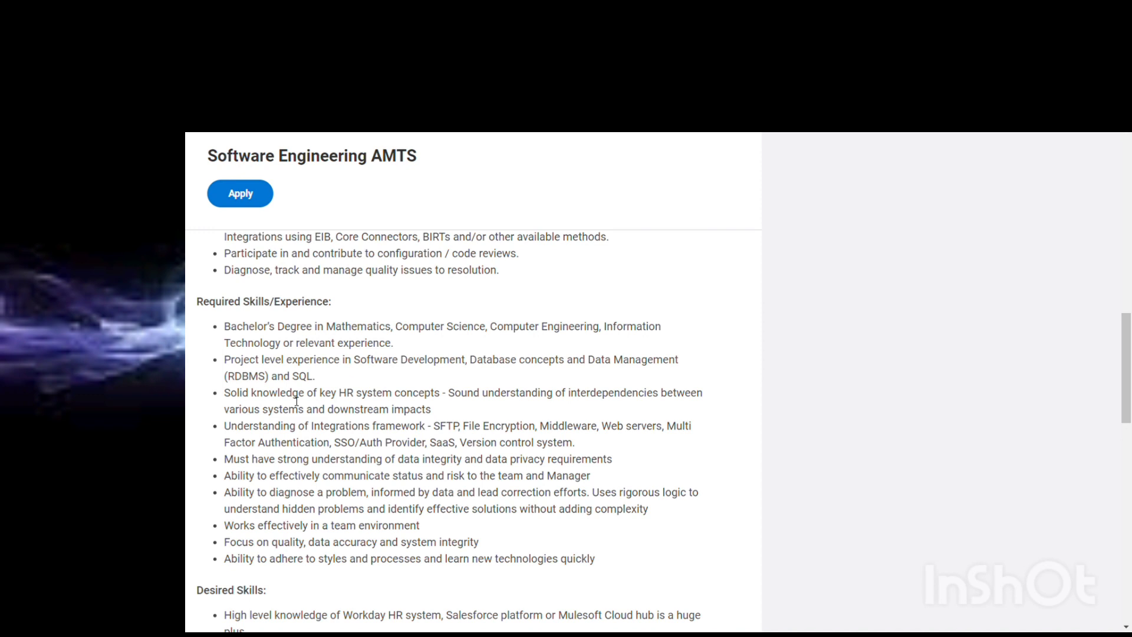
scroll(down, 3)
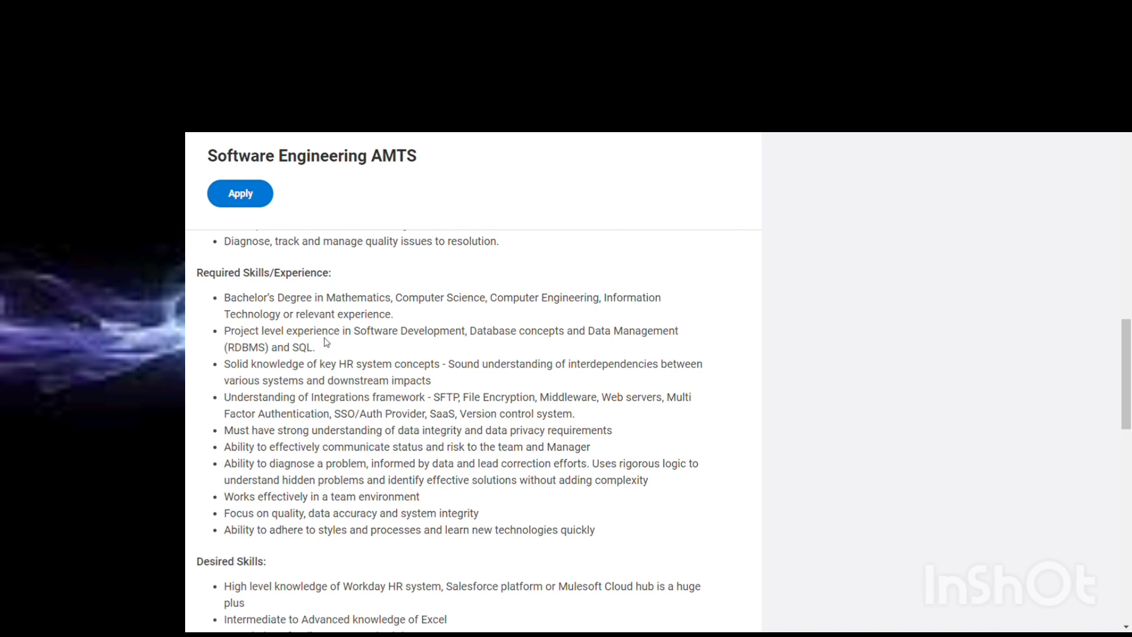
mouse_move(305, 370)
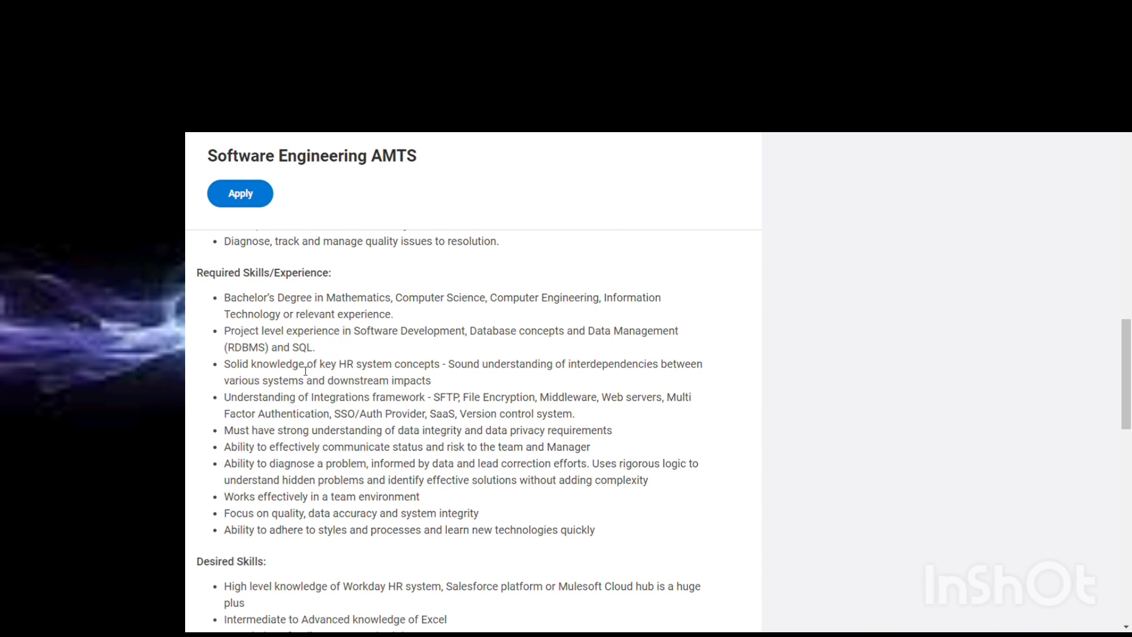
mouse_move(267, 409)
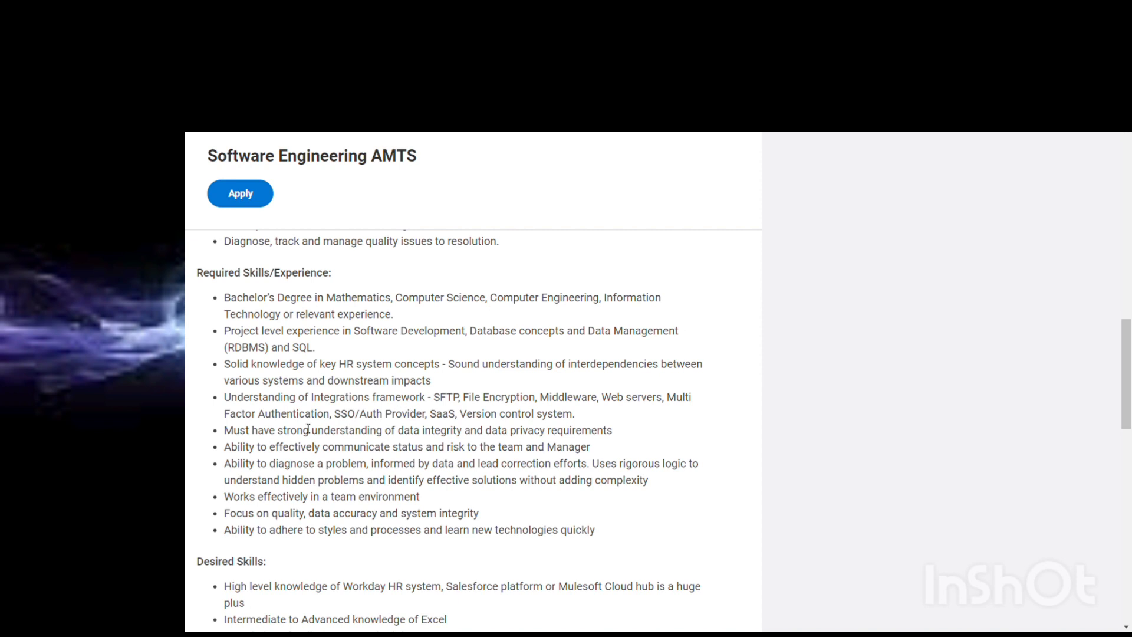
mouse_move(402, 454)
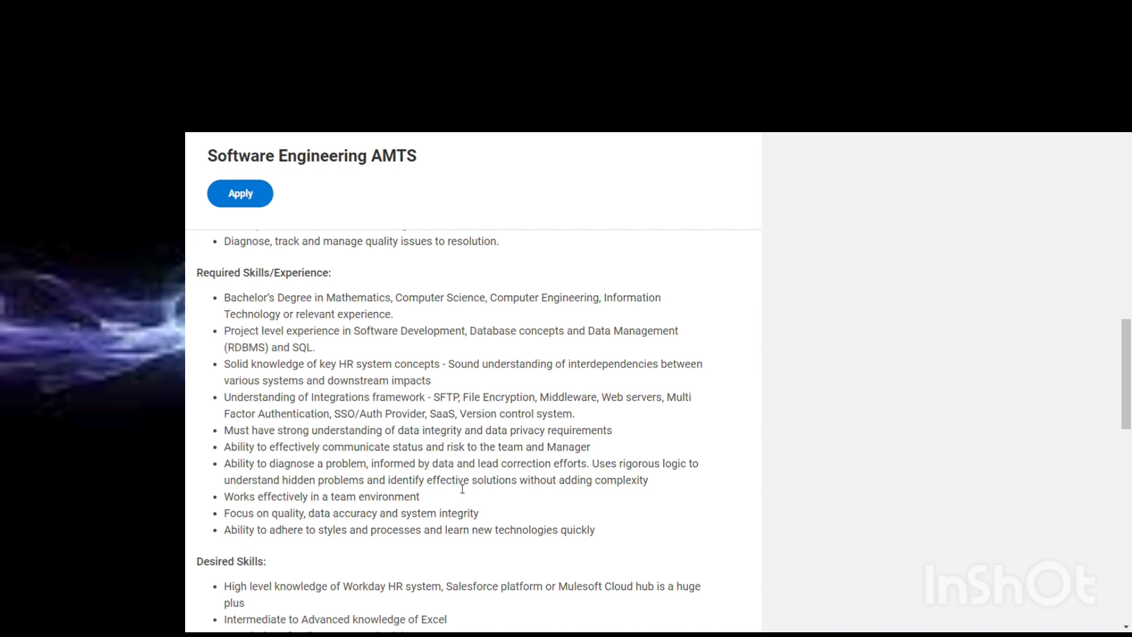
scroll(down, 3)
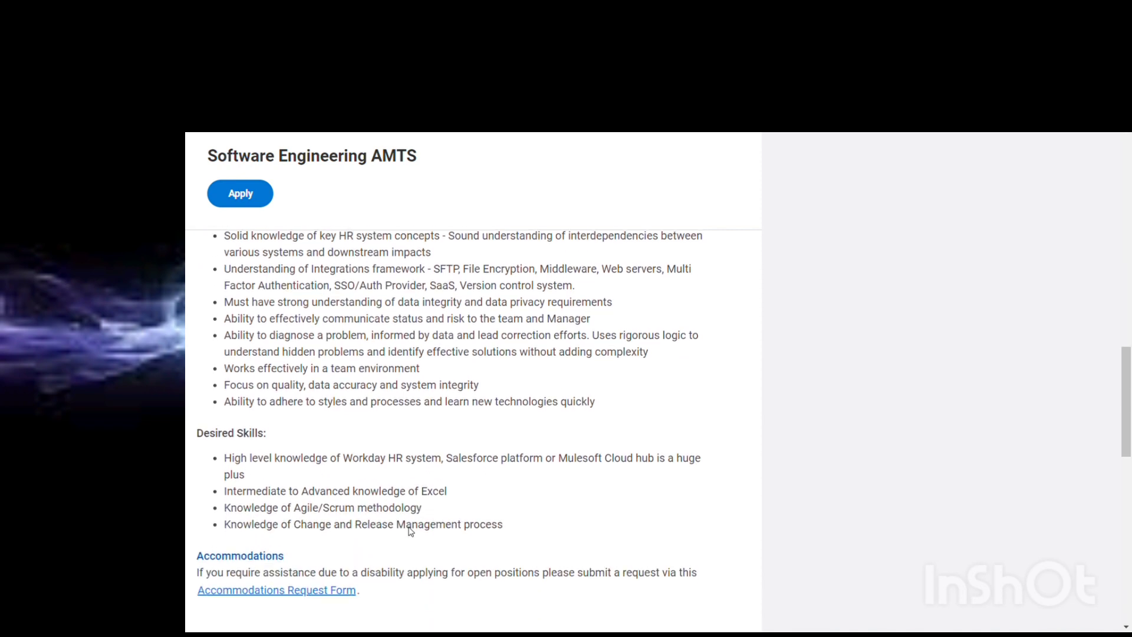
scroll(down, 3)
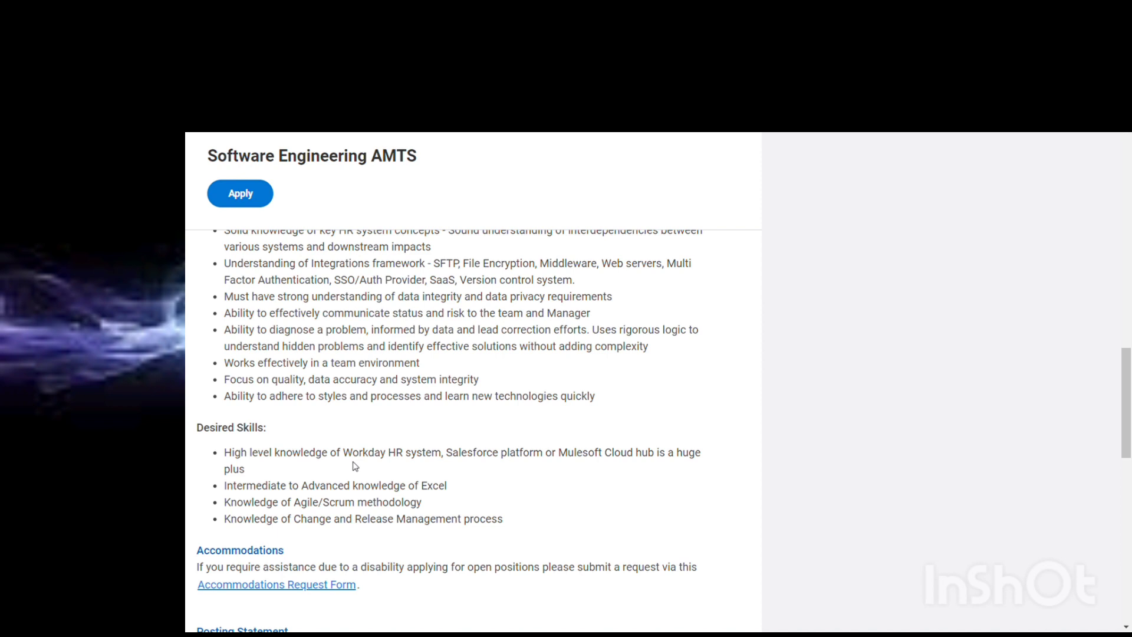
mouse_move(409, 504)
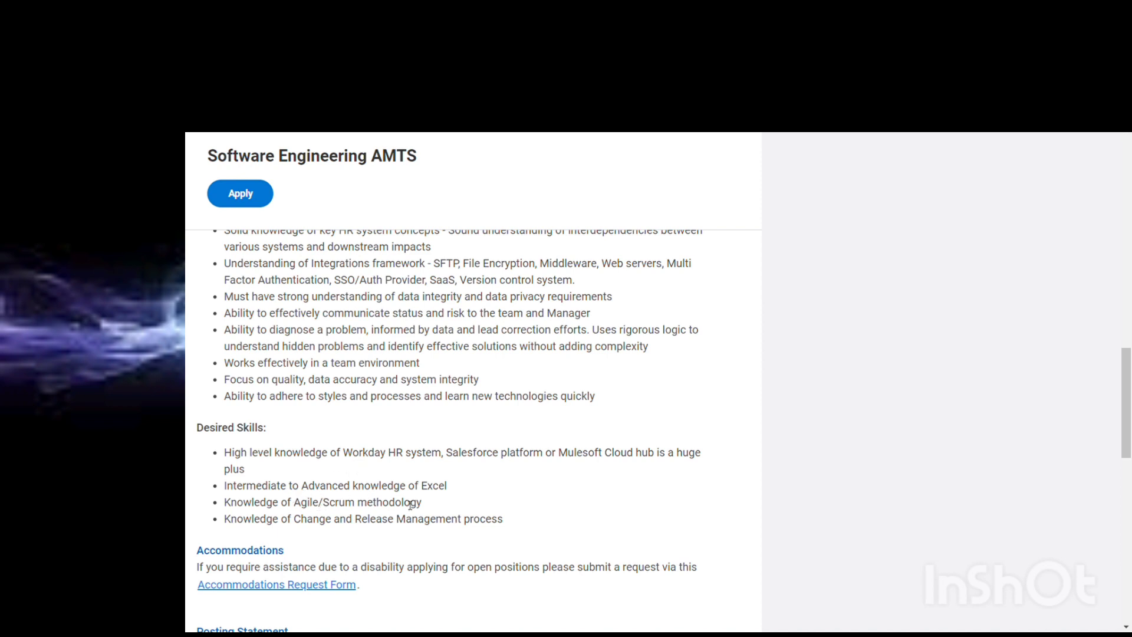
mouse_move(443, 514)
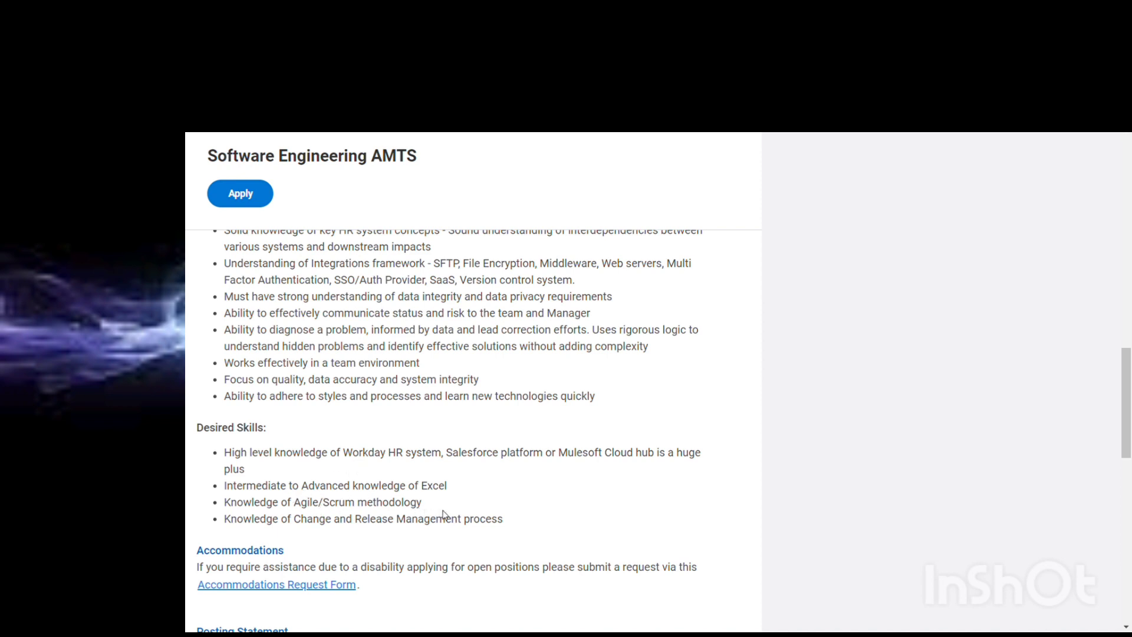
mouse_move(379, 553)
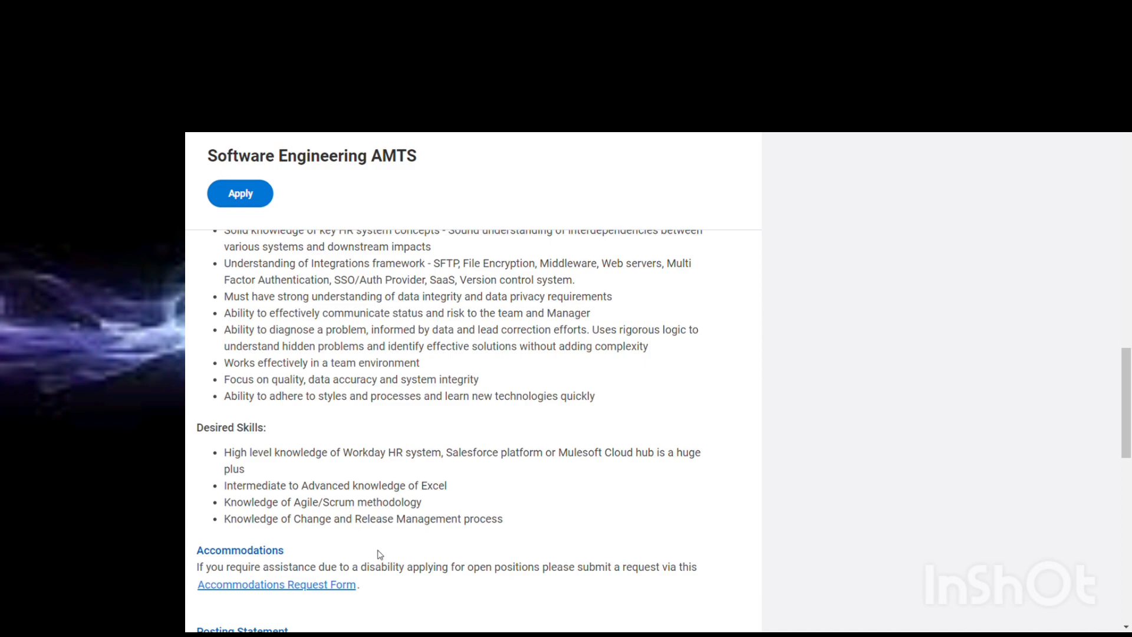
scroll(down, 3)
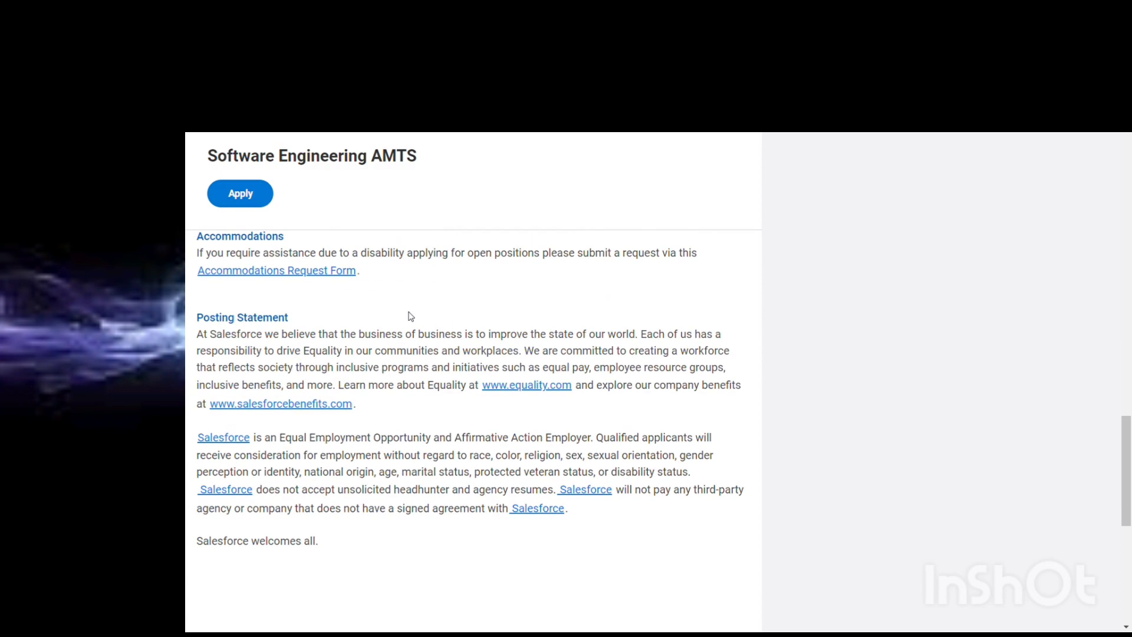
Switch to the LinkedIn tab with the Rupeek Business Analytics interns post.
scroll(up, 3)
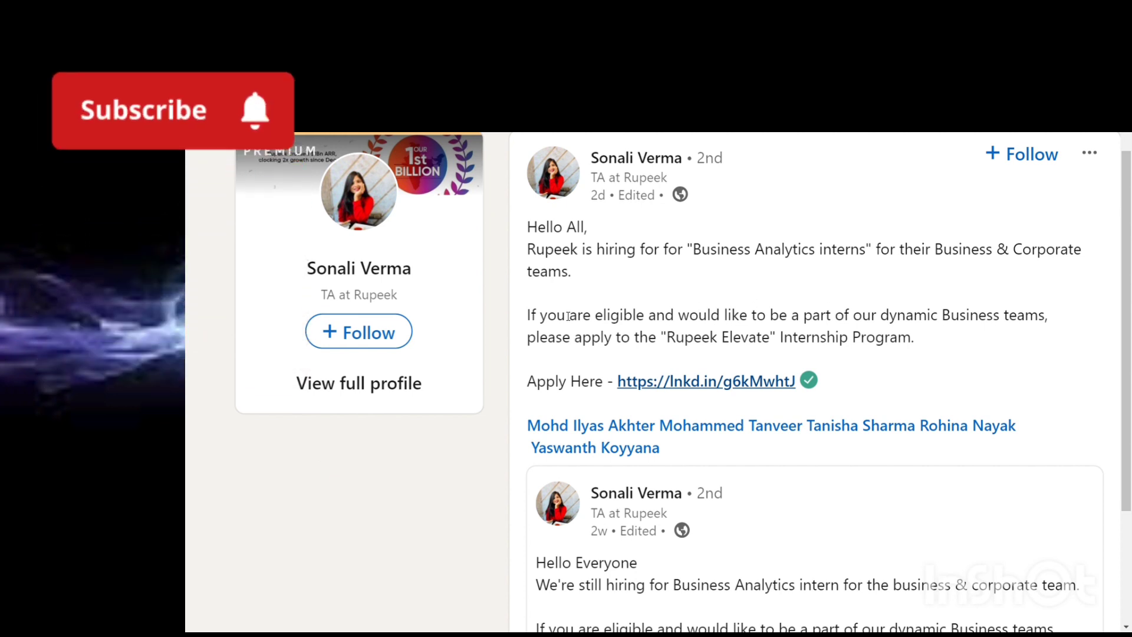
Open the Rupeek Elevate internship post and scroll down to the earlier repost.
click(171, 110)
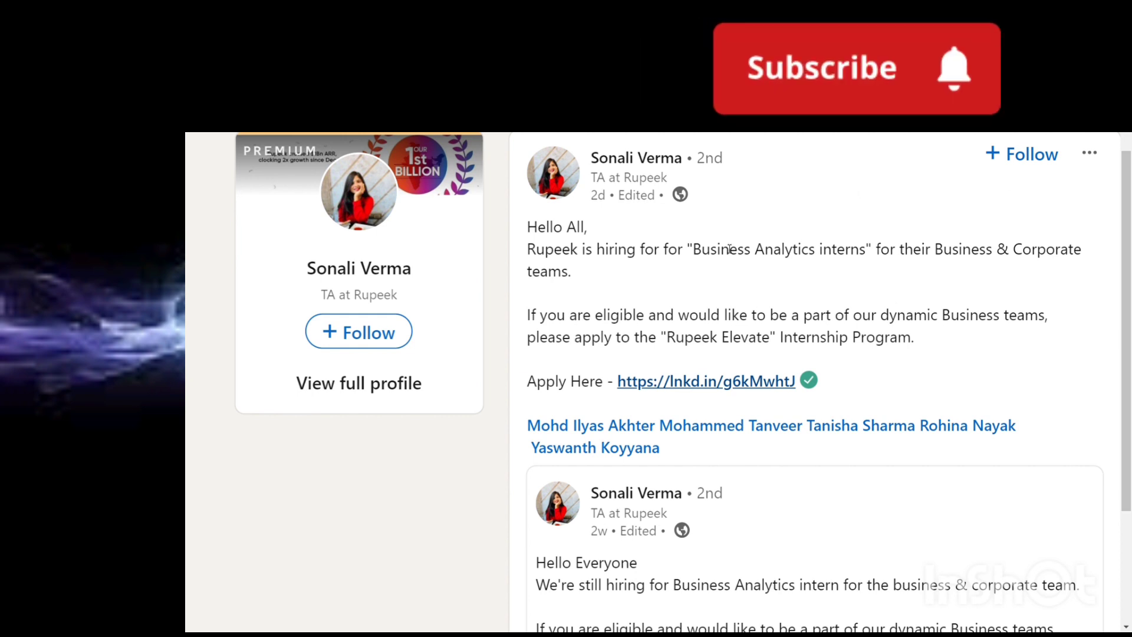
click(855, 68)
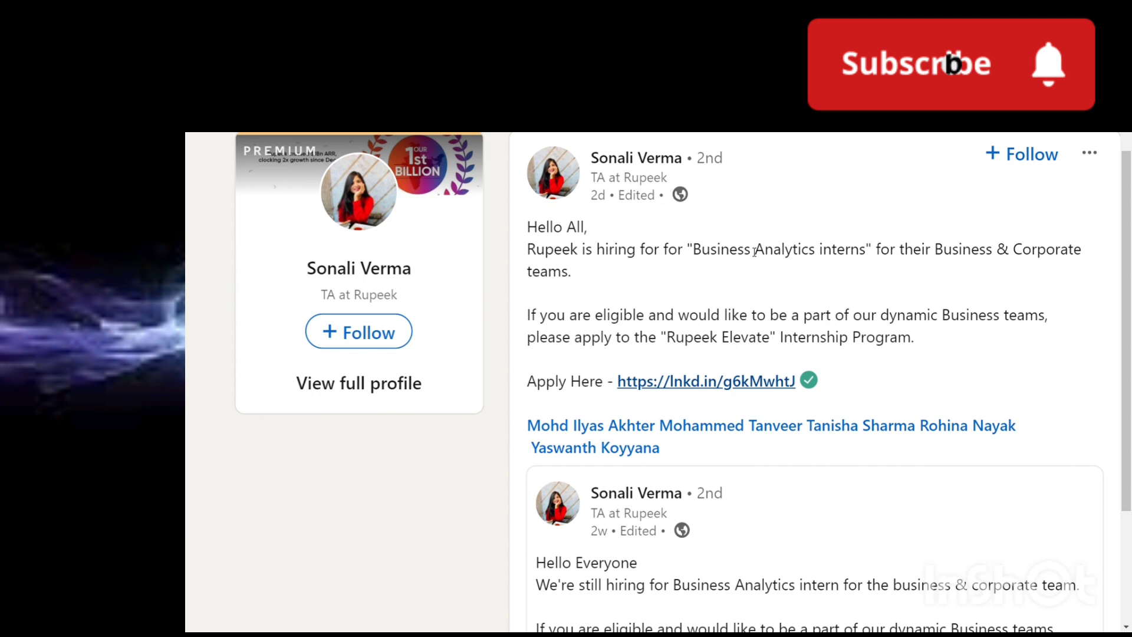
click(914, 63)
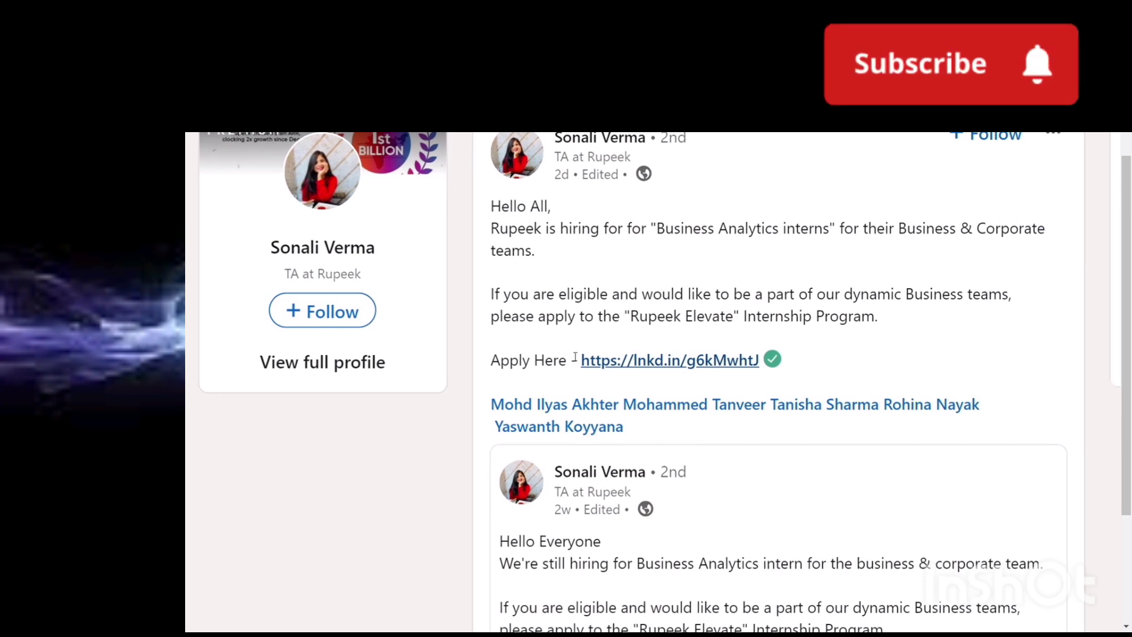
click(917, 64)
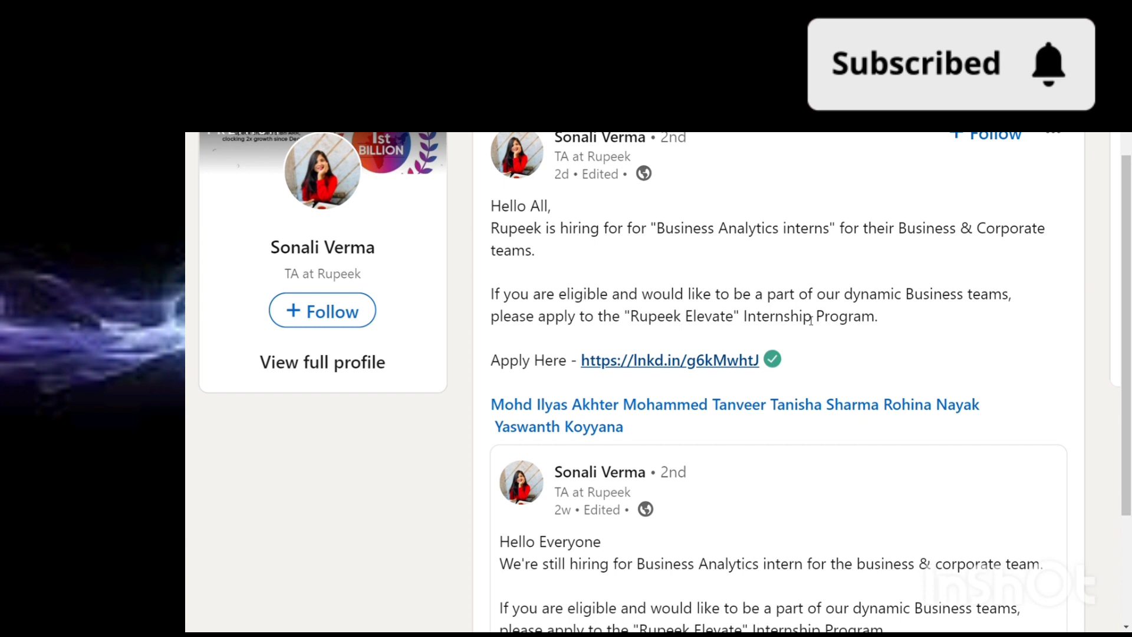
scroll(down, 3)
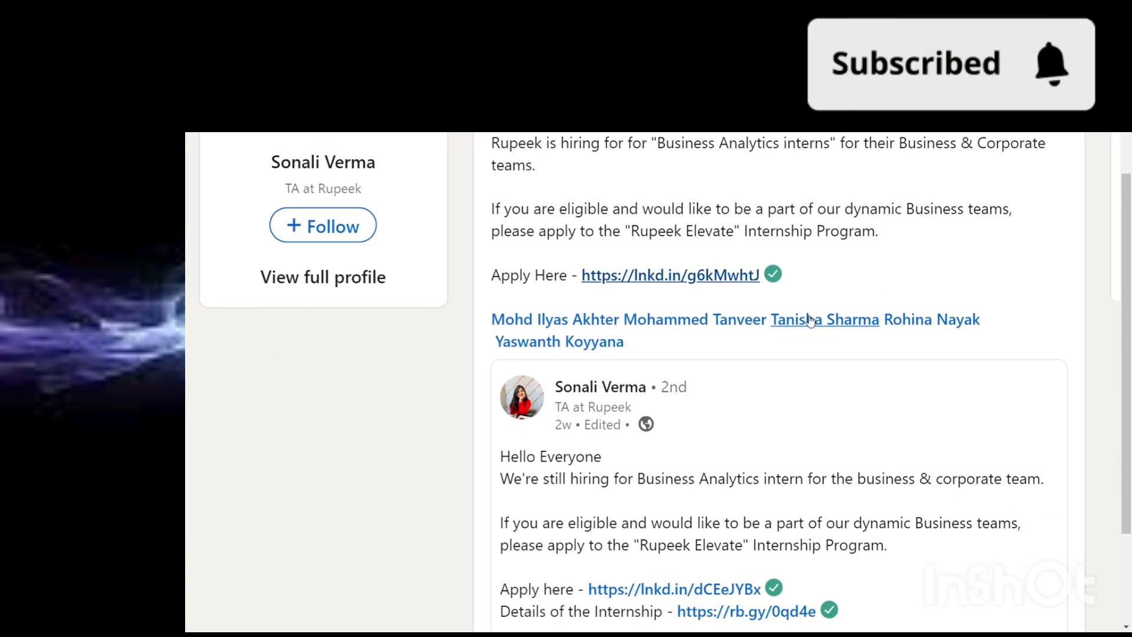
Follow the reshared post's 'Details of the Internship' rb.gy link to the Rupeek document.
scroll(down, 3)
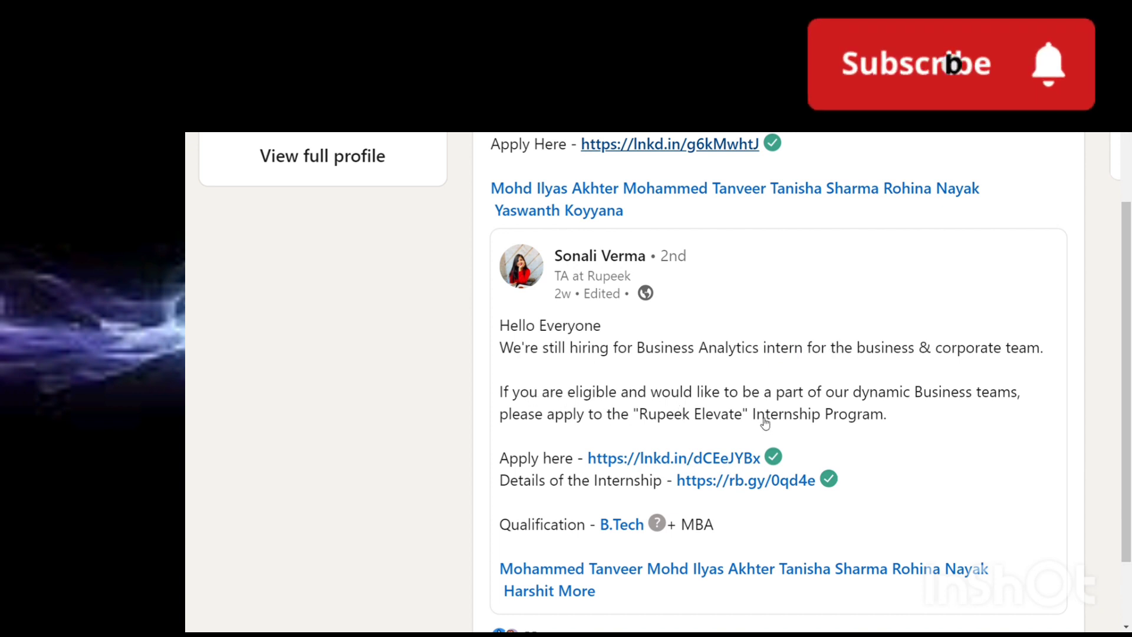
click(915, 63)
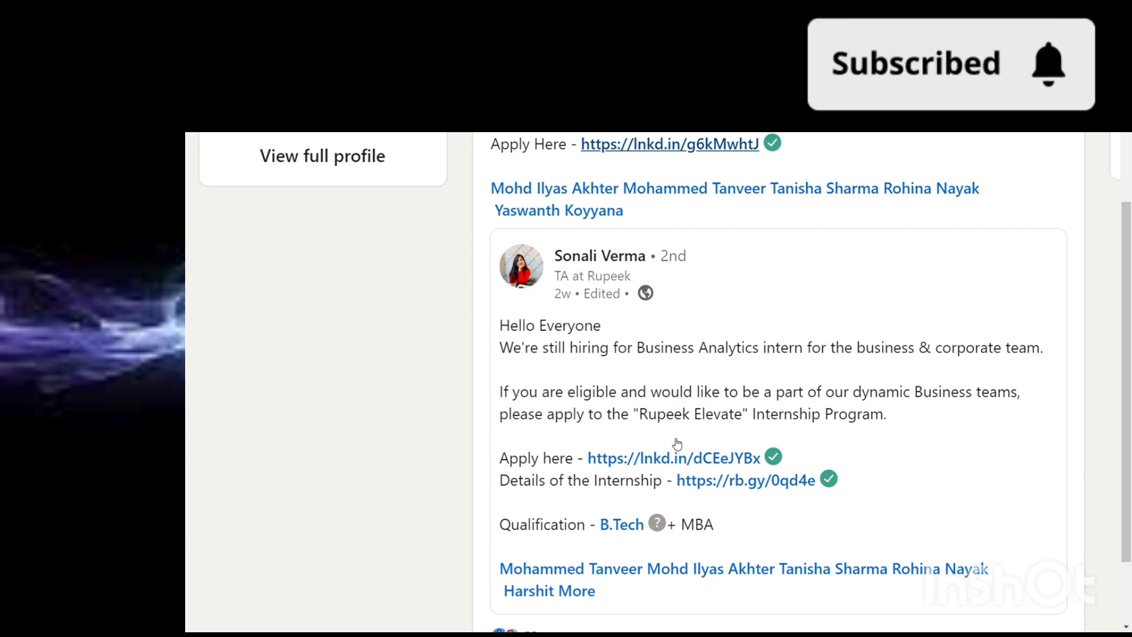
mouse_move(735, 453)
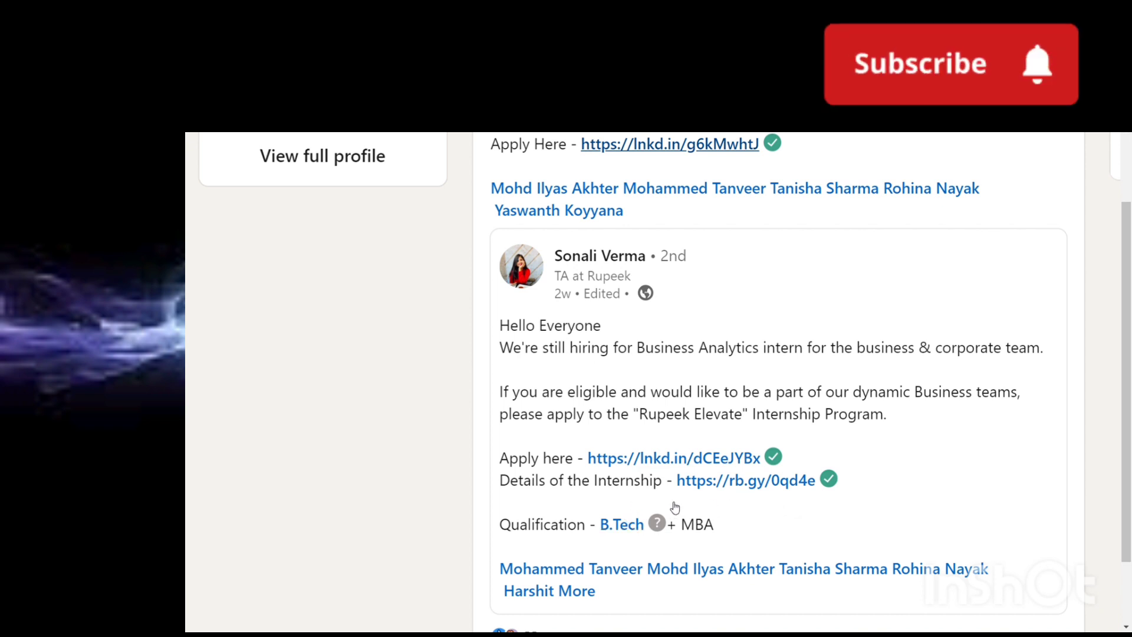
click(949, 63)
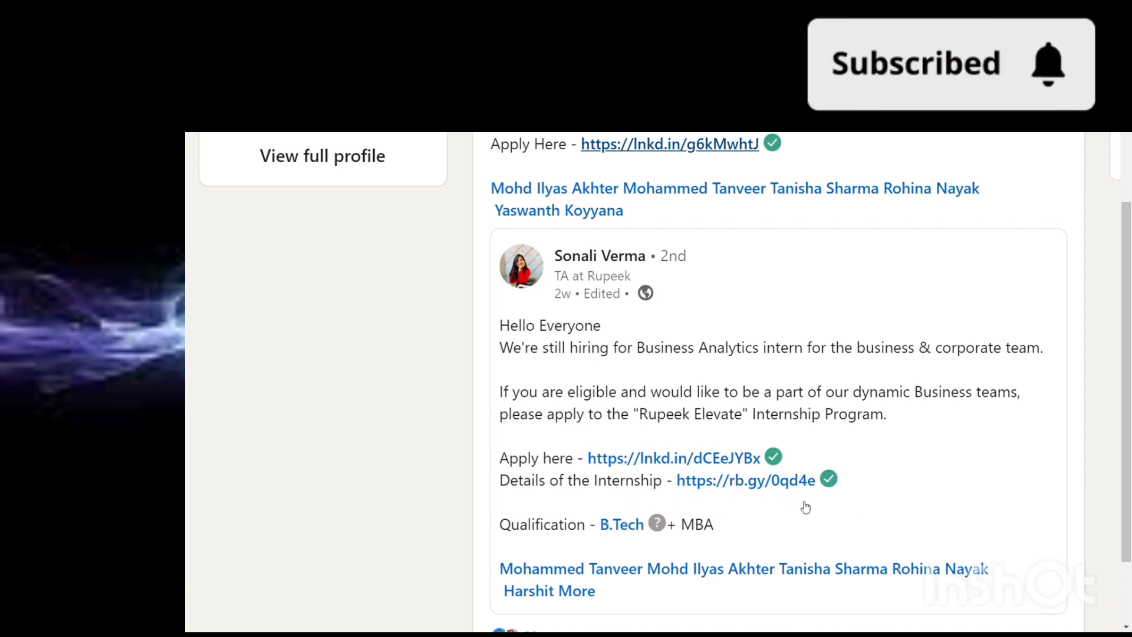
mouse_move(745, 480)
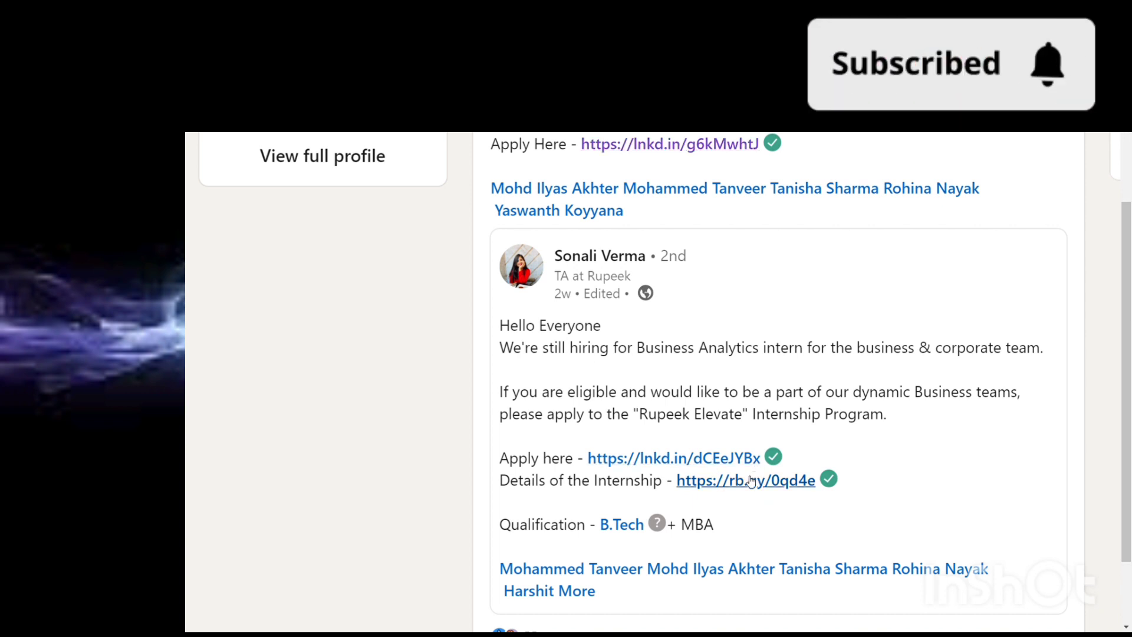
click(746, 480)
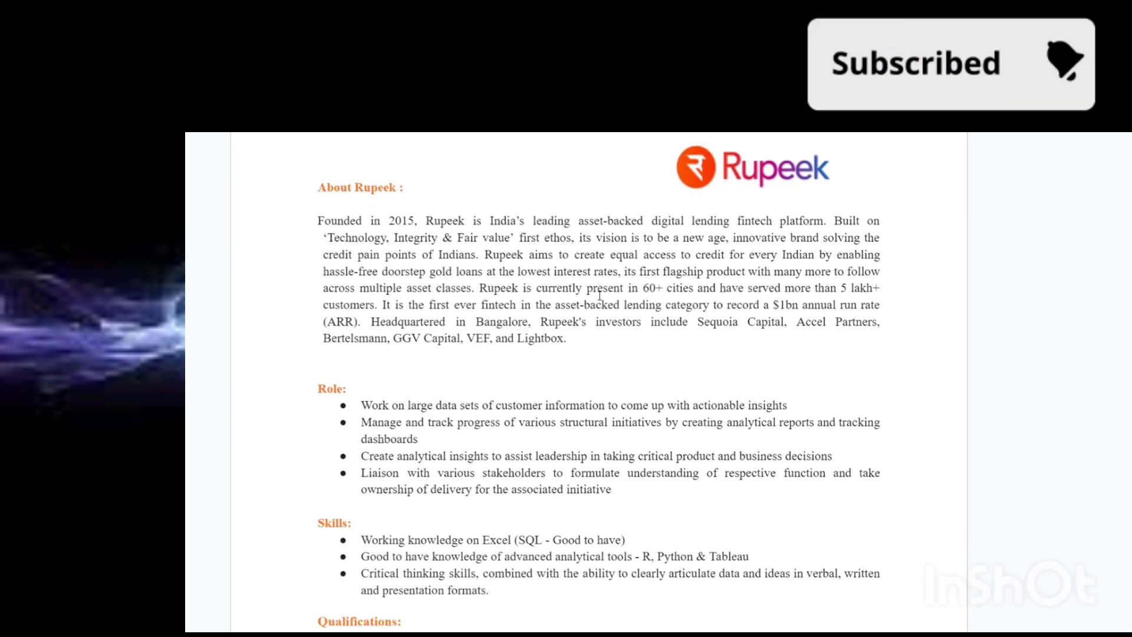
Read the Rupeek JD down through Role, Skills, Qualifications and Selection Process sections.
scroll(down, 3)
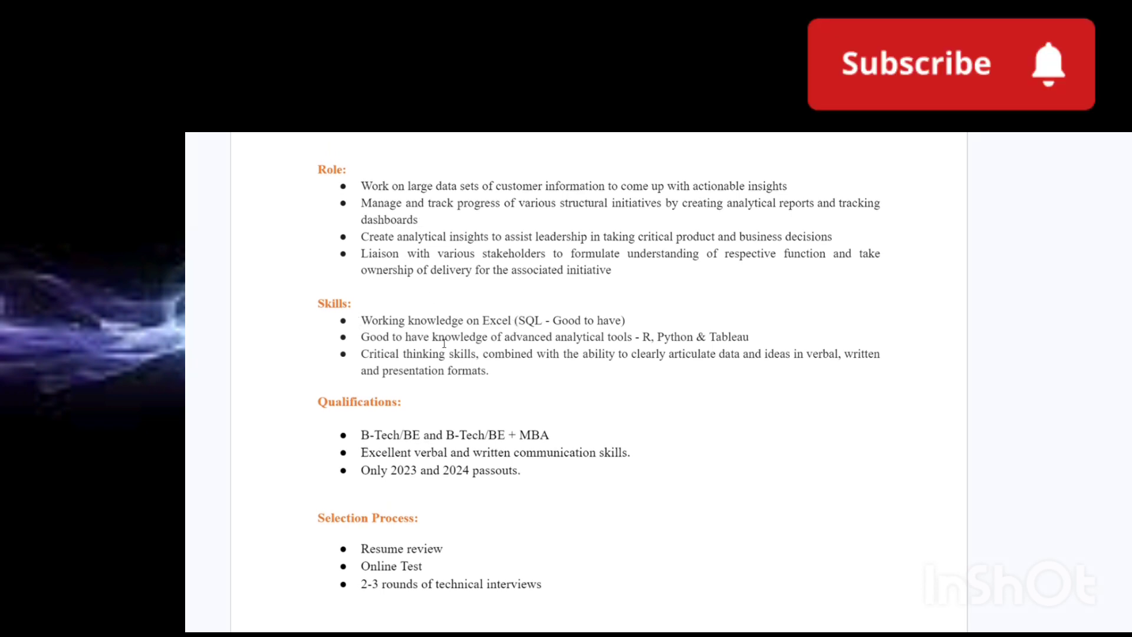
click(915, 63)
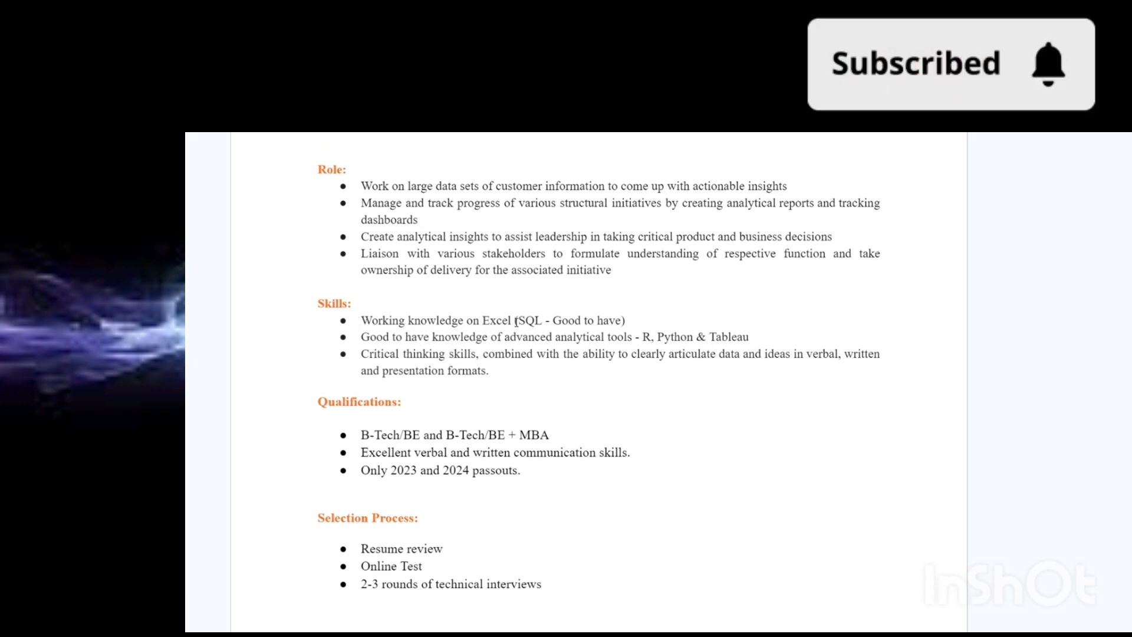
click(932, 64)
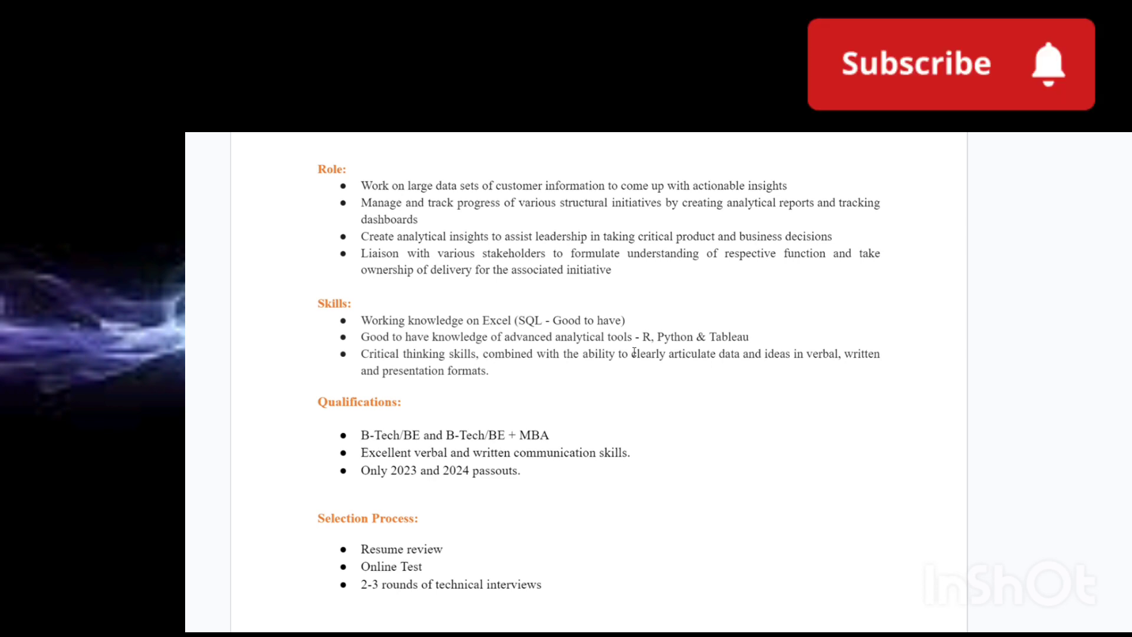
click(950, 64)
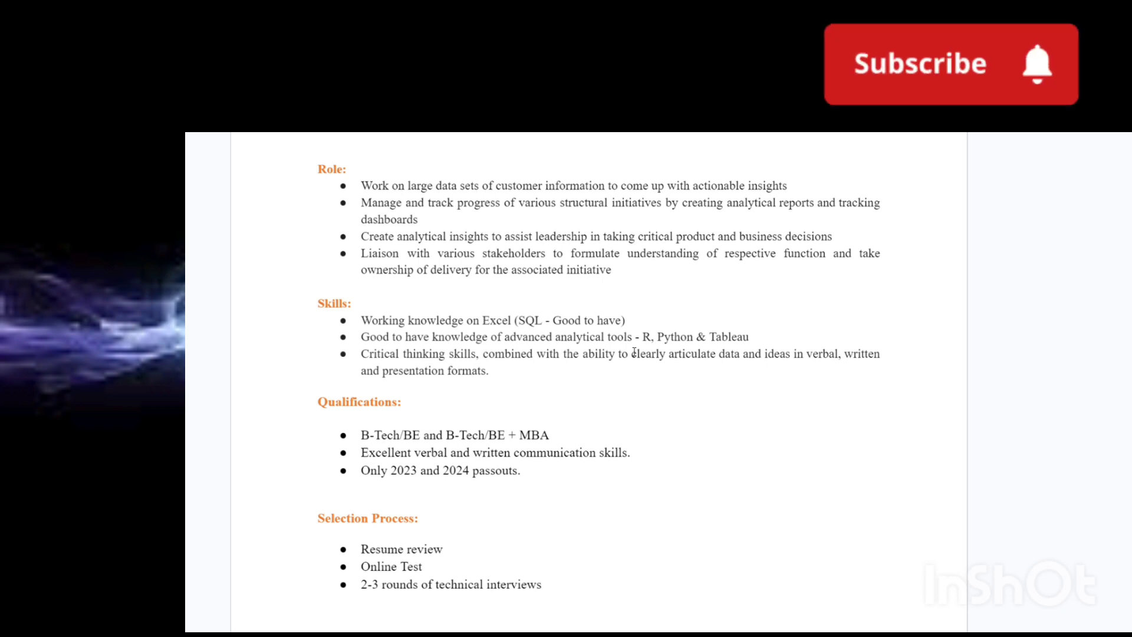
click(916, 64)
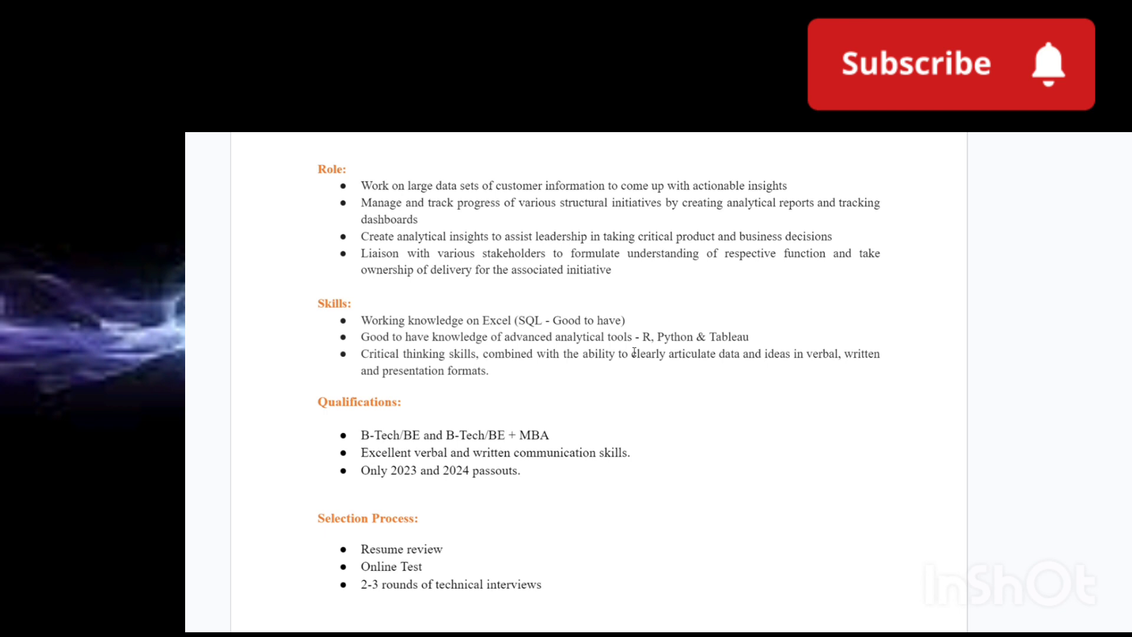
click(939, 64)
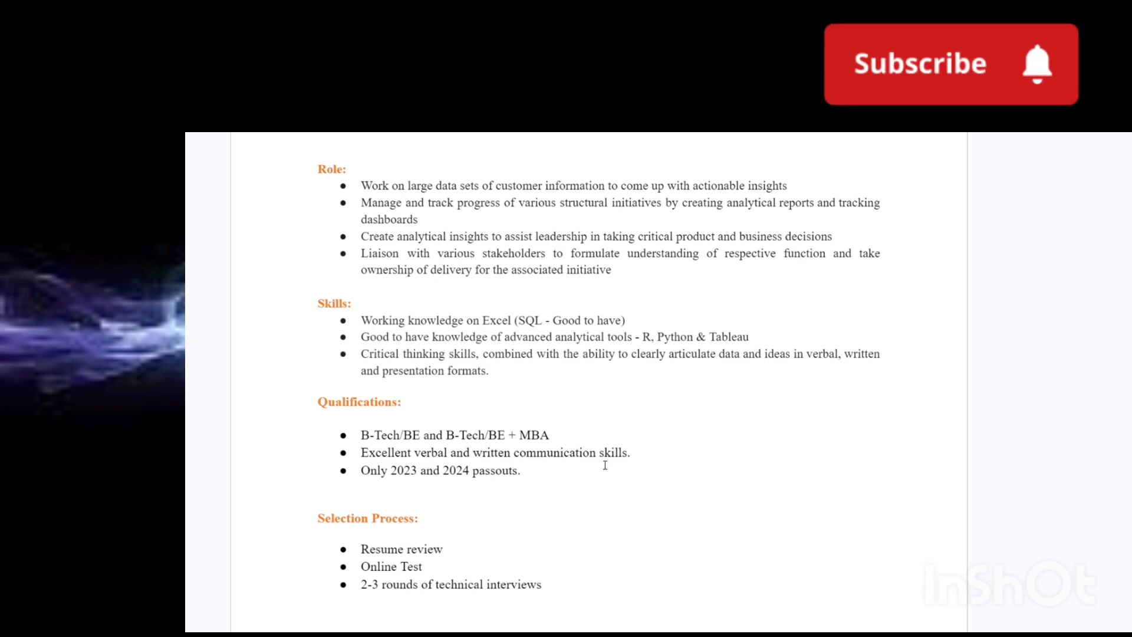
click(935, 64)
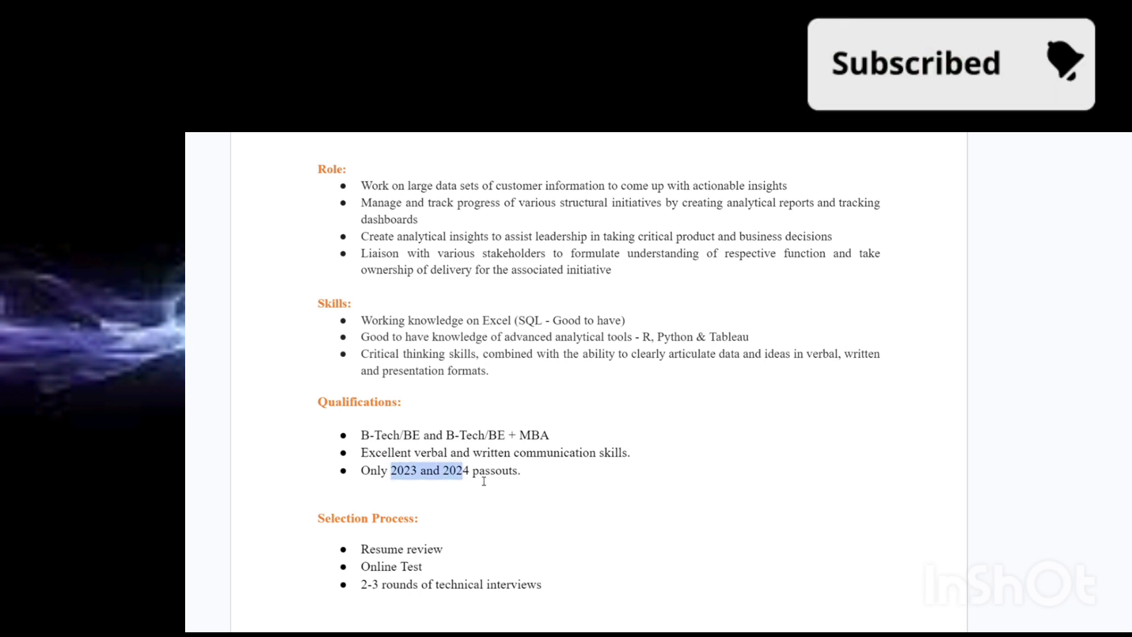
click(527, 495)
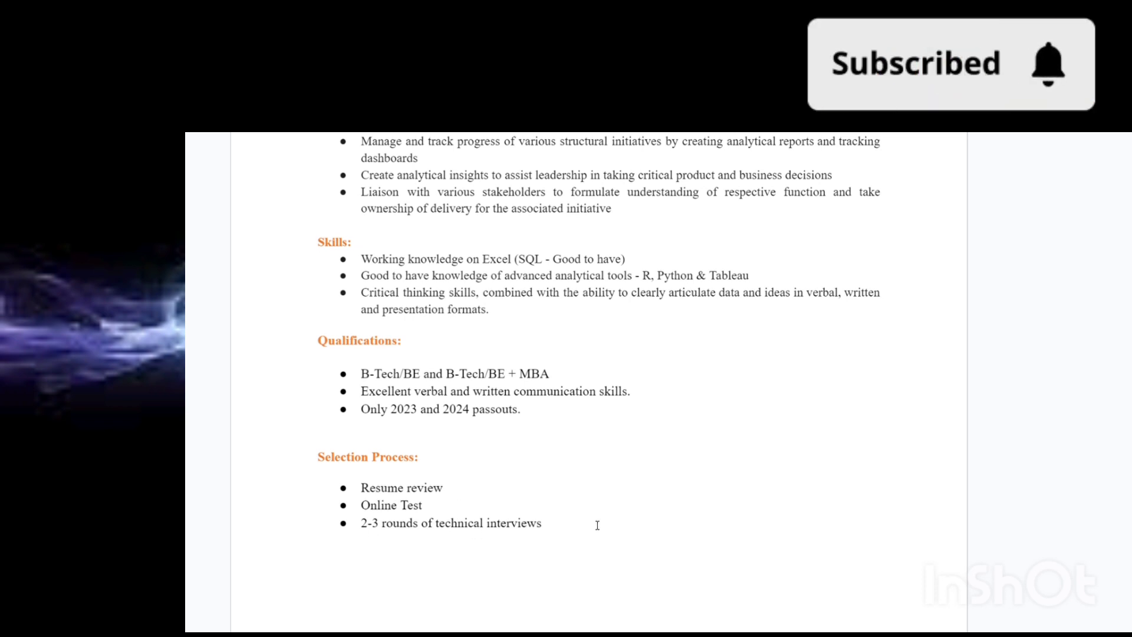
Return to the top of the Rupeek doc and zoom out to show About Rupeek.
scroll(up, 3)
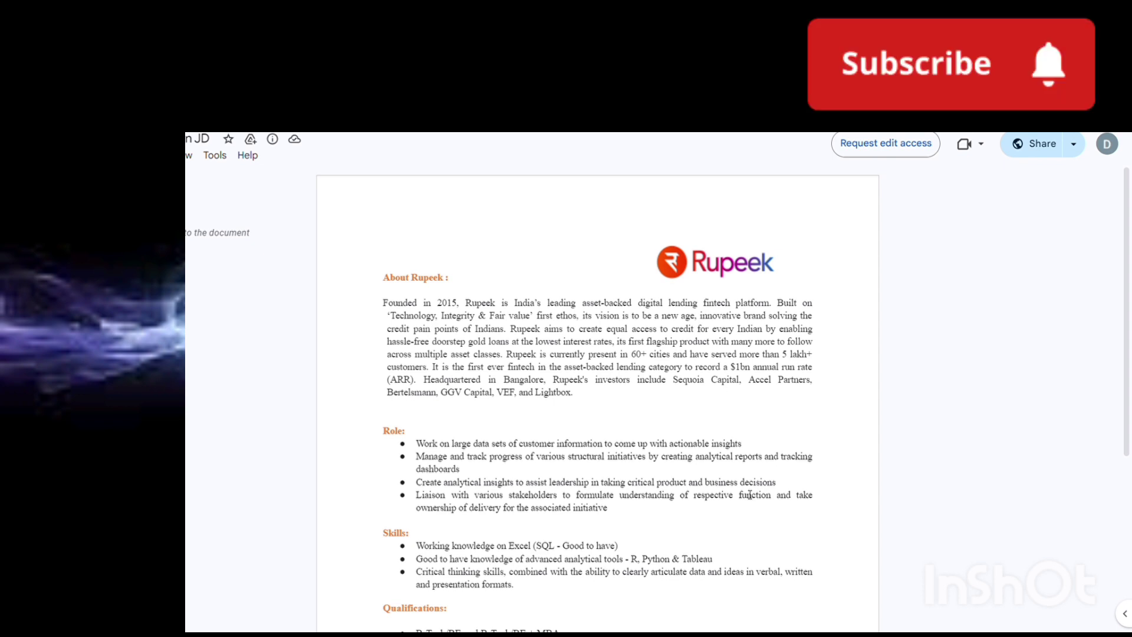
click(915, 64)
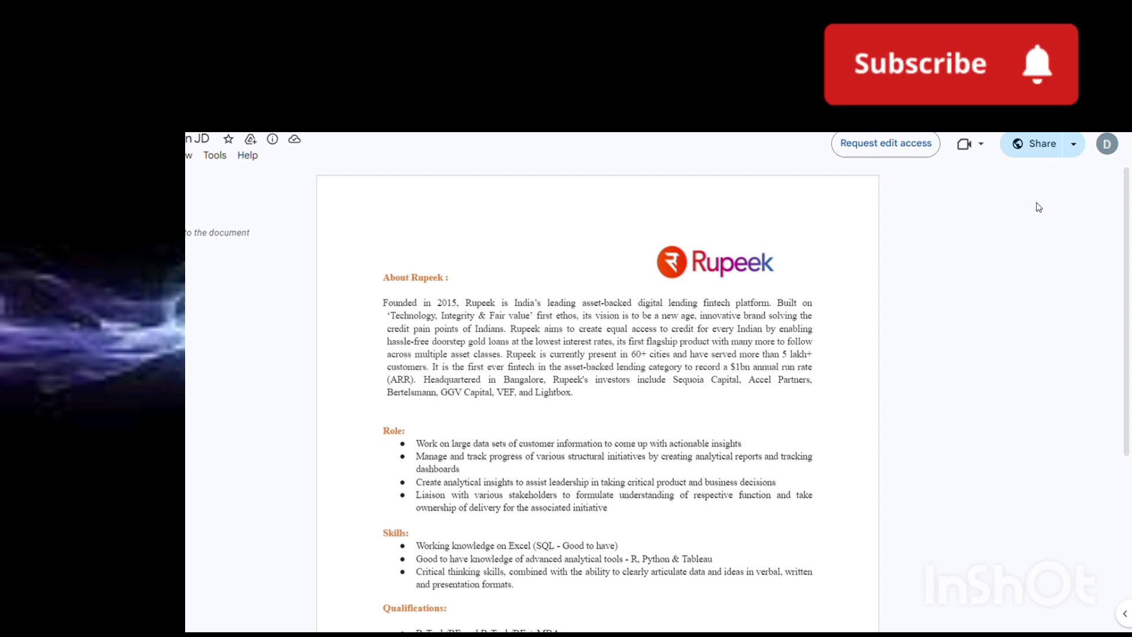
click(950, 64)
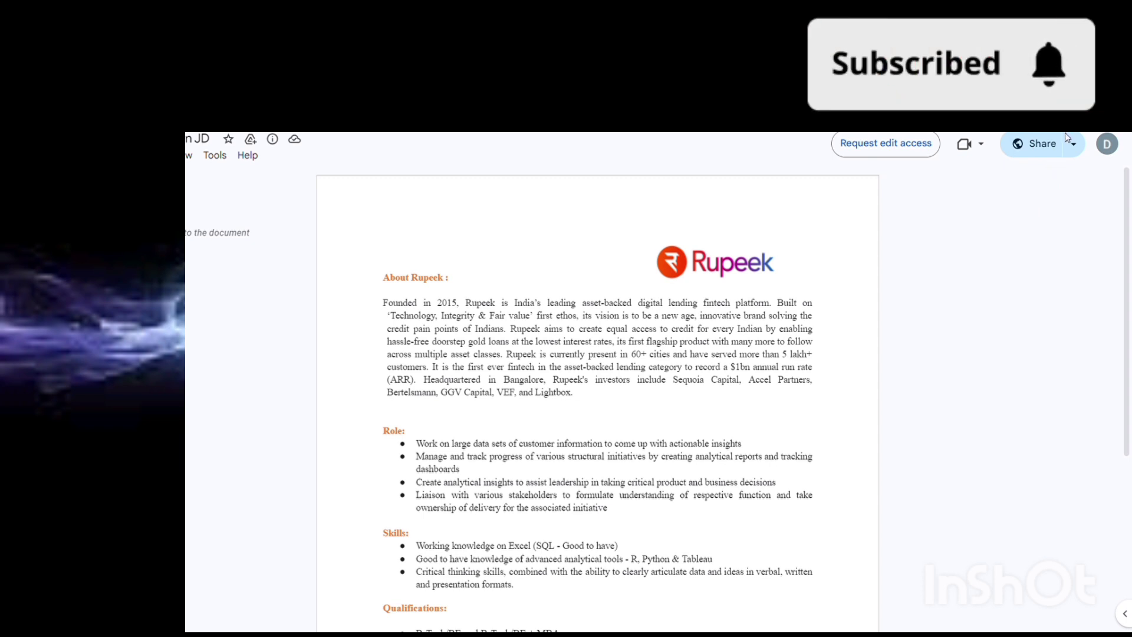